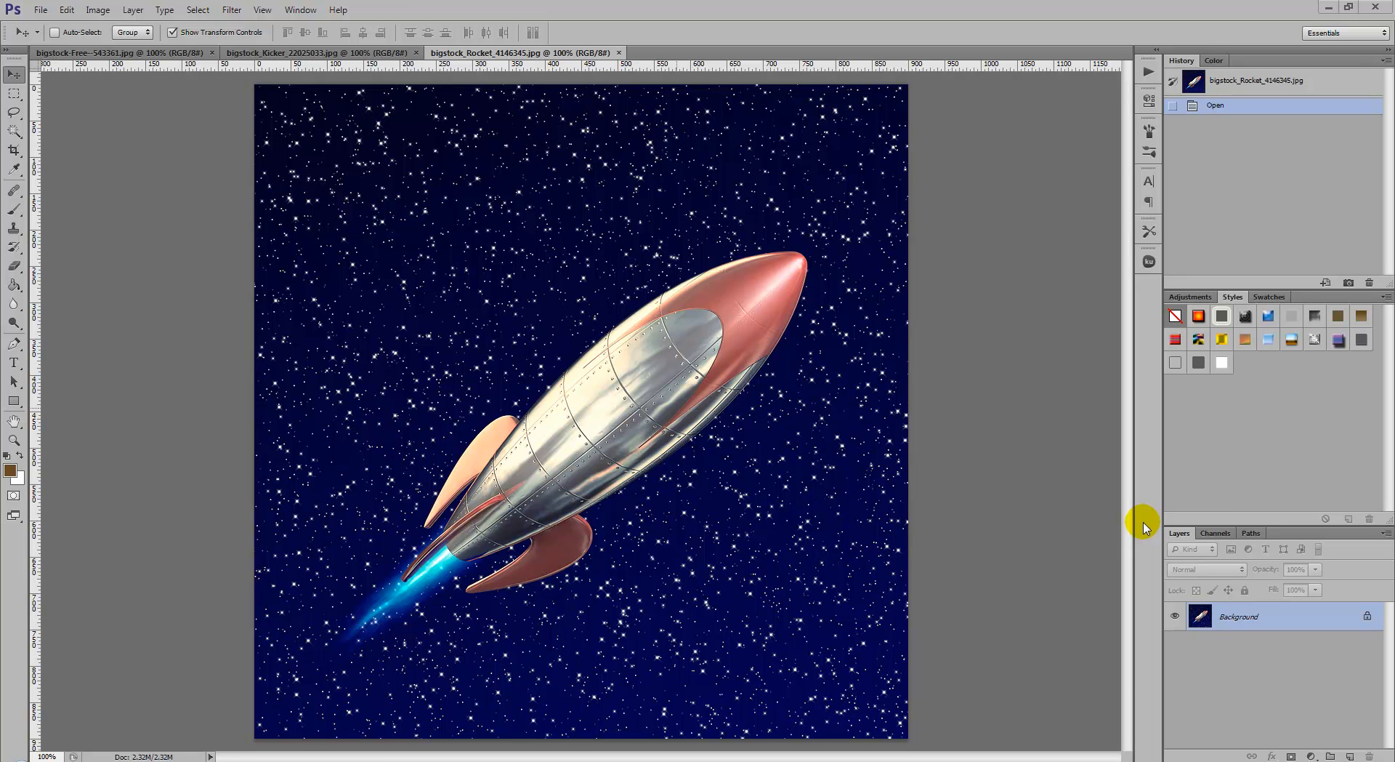
{"action": "mouse_move", "coordinate": [1074, 445]}
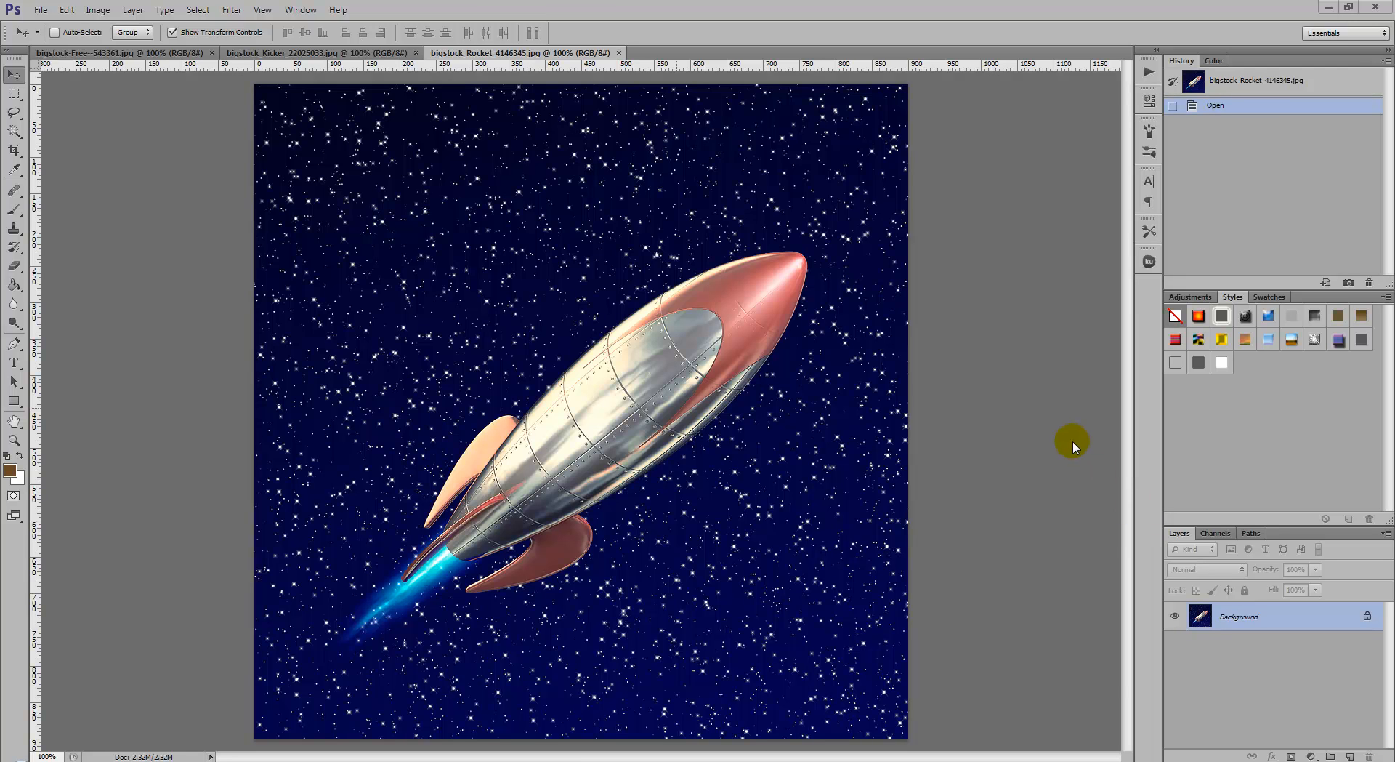
{"action": "mouse_move", "coordinate": [1076, 433]}
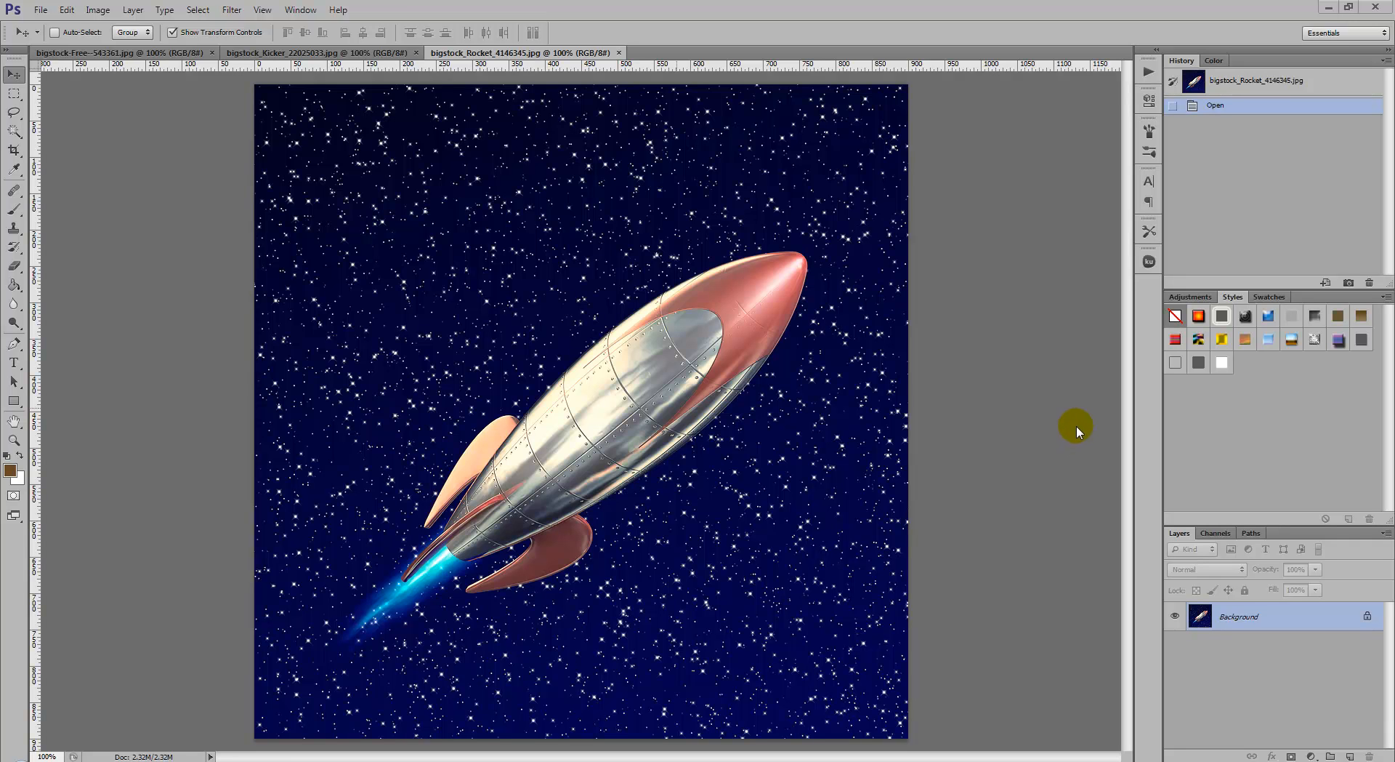
{"action": "mouse_move", "coordinate": [1077, 402]}
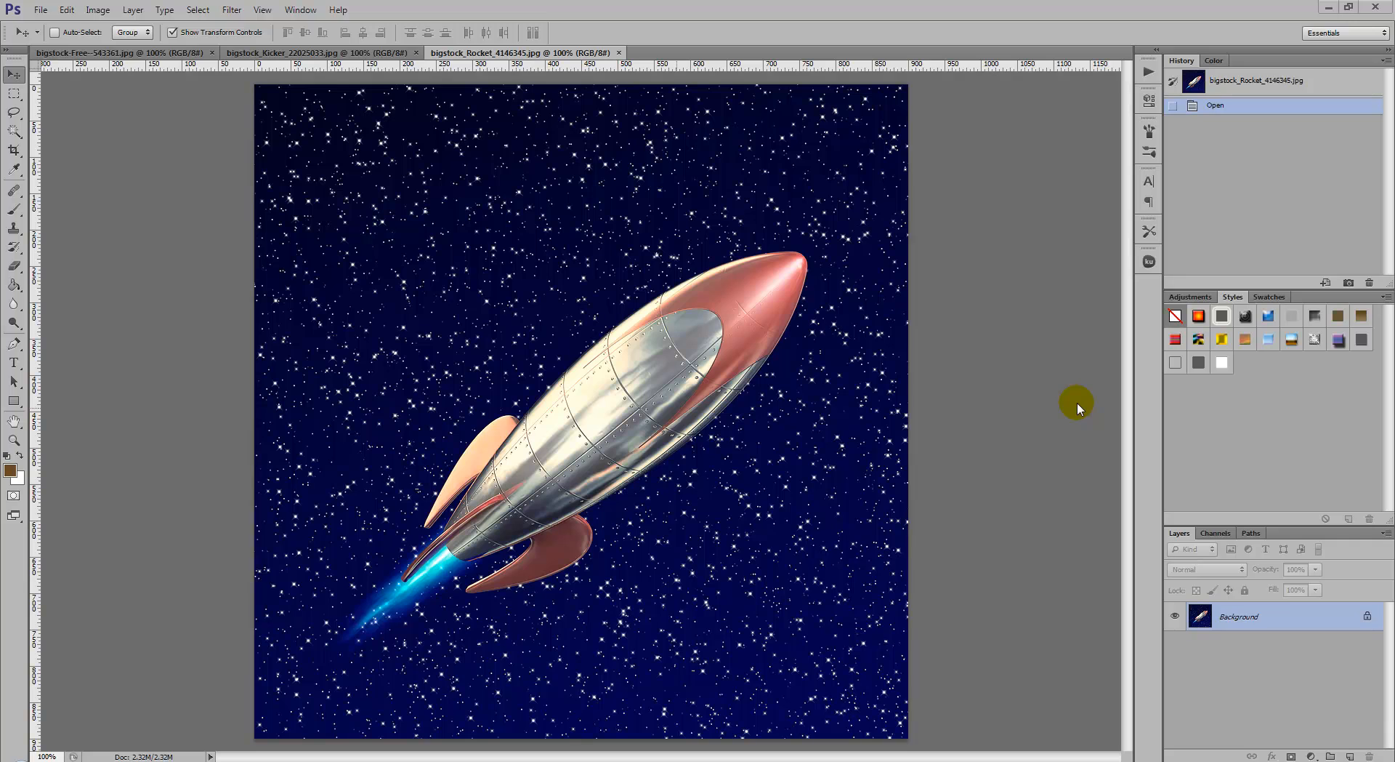
{"action": "mouse_move", "coordinate": [623, 72]}
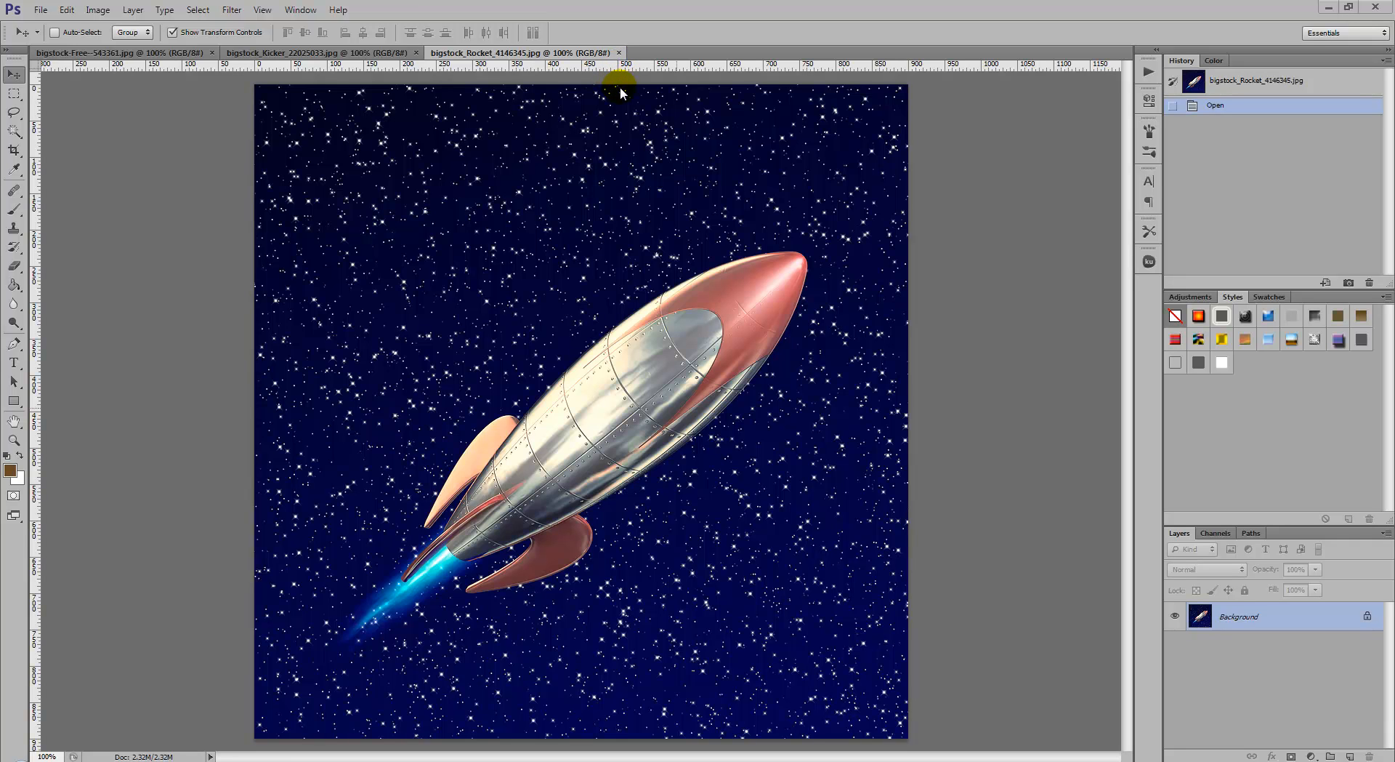
{"action": "mouse_move", "coordinate": [809, 222]}
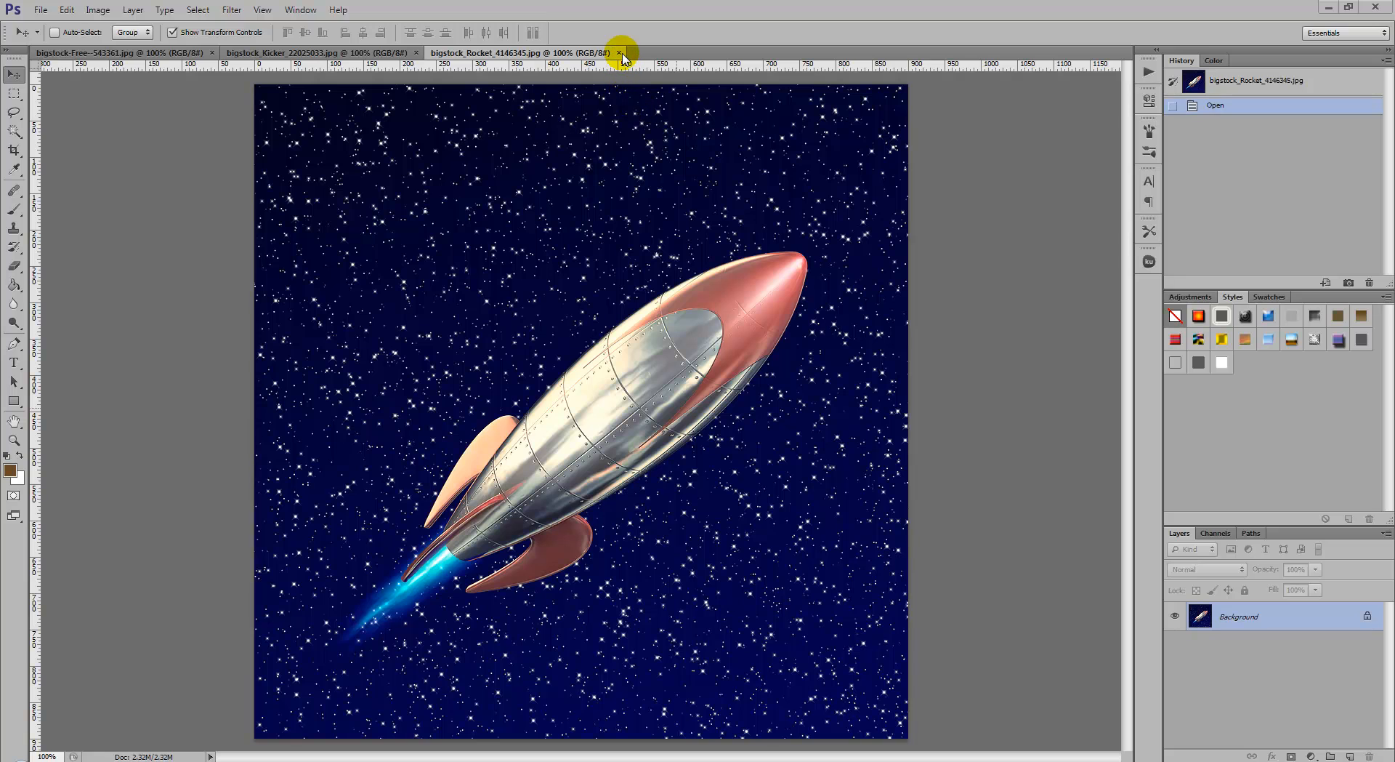
Close the rocket image and the remaining open image tabs
{"action": "left_click", "coordinate": [617, 53]}
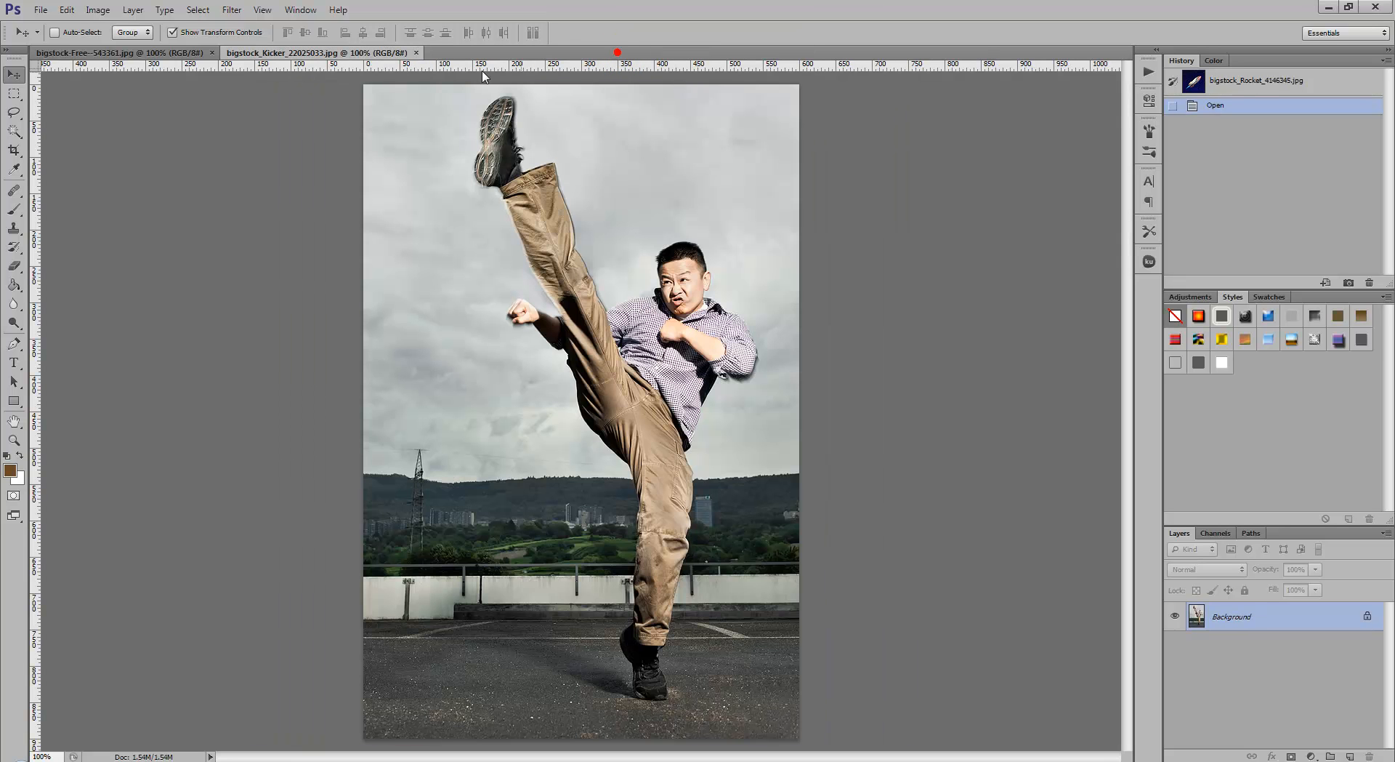
{"action": "left_click", "coordinate": [115, 51]}
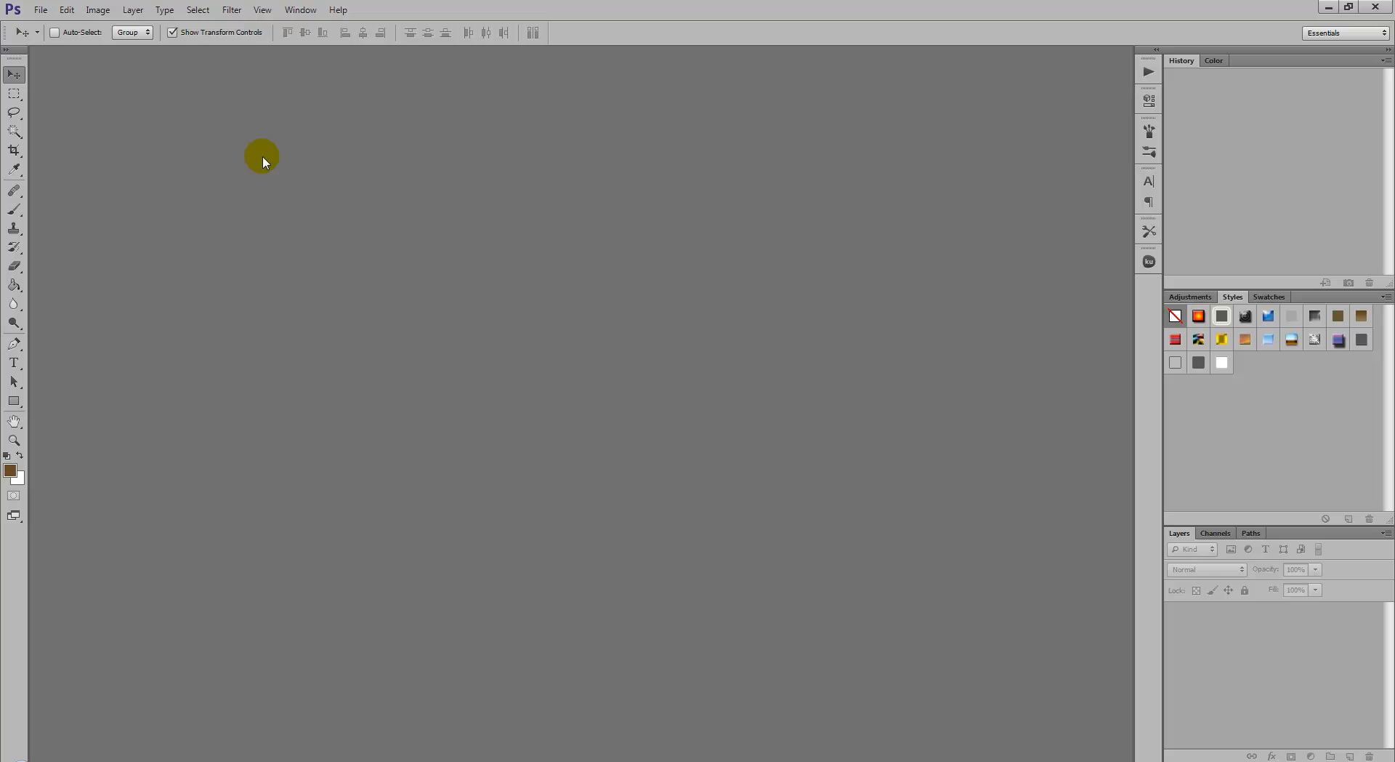
{"action": "mouse_move", "coordinate": [250, 151]}
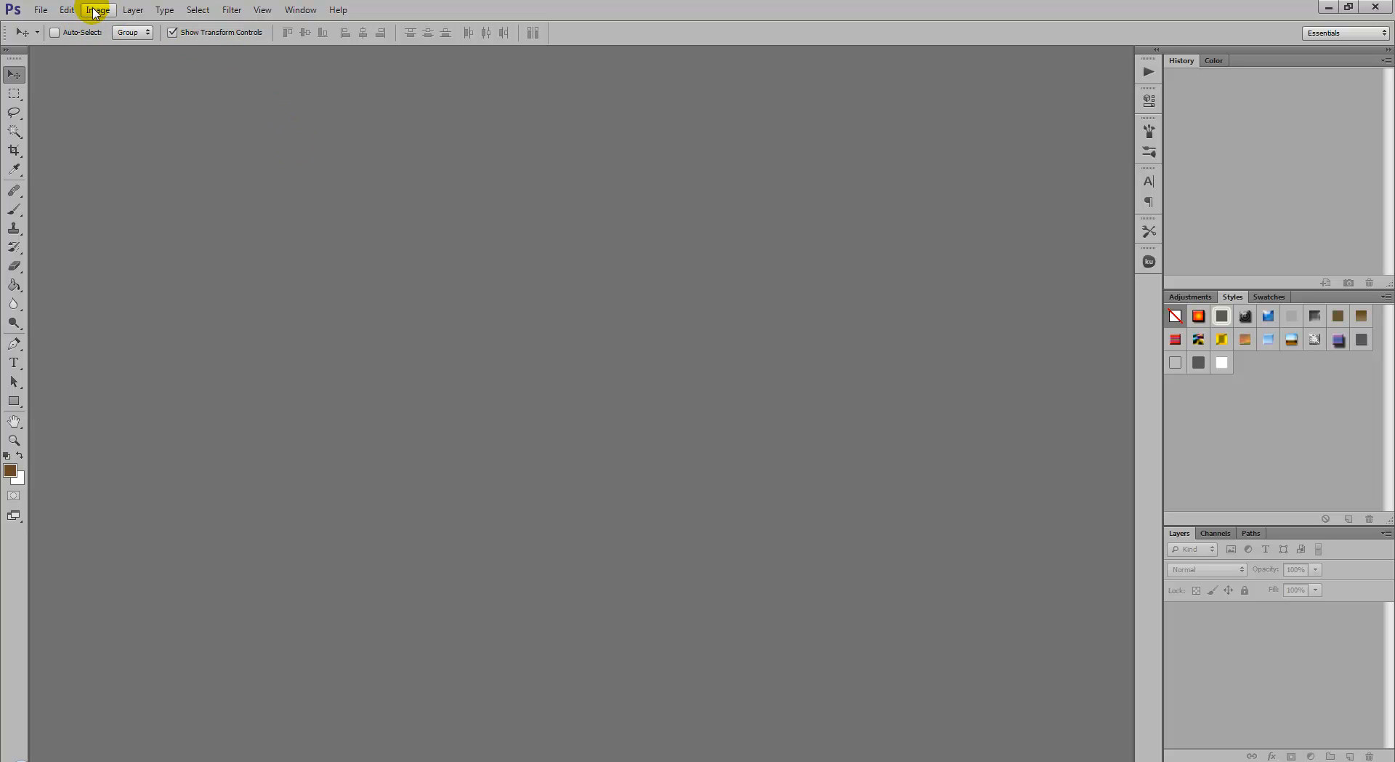
{"action": "mouse_move", "coordinate": [67, 9]}
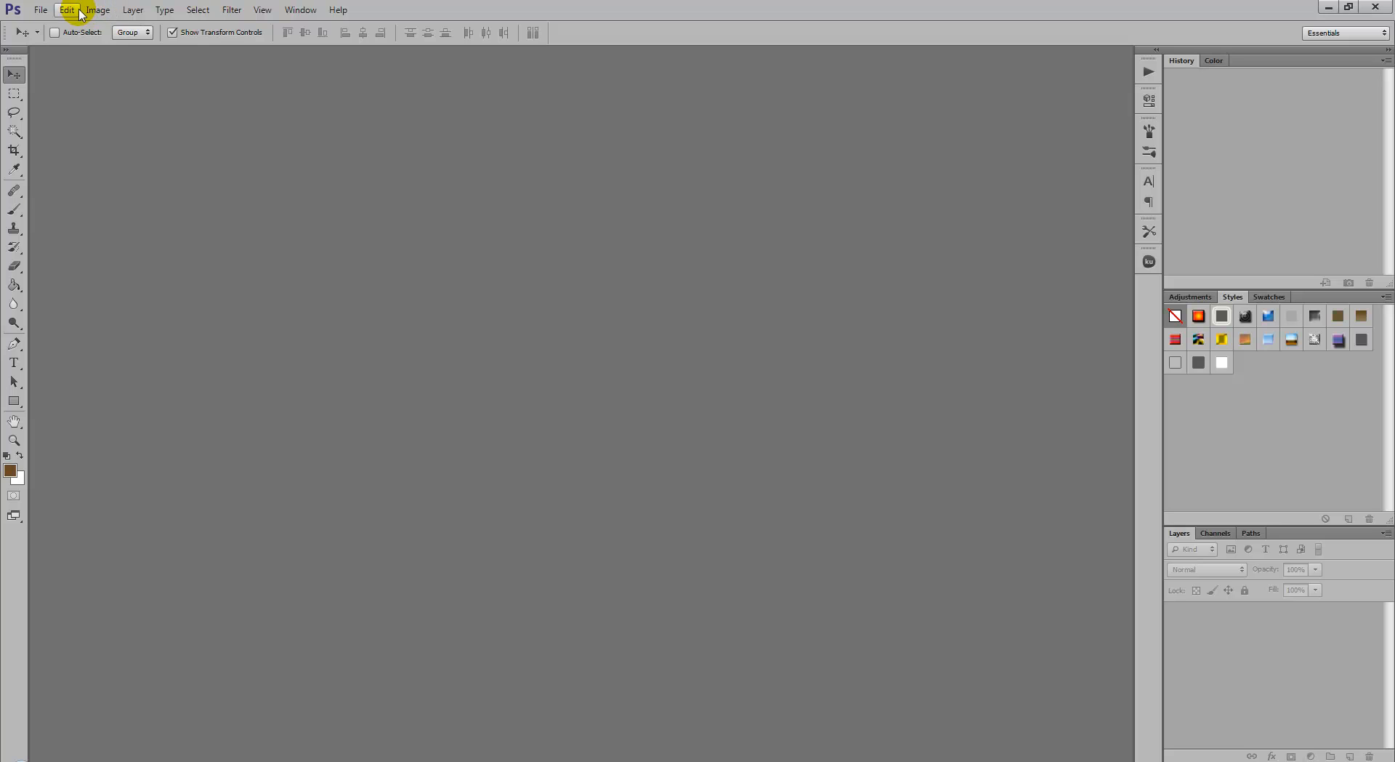
Open Edit > Preferences > General
{"action": "left_click", "coordinate": [66, 9]}
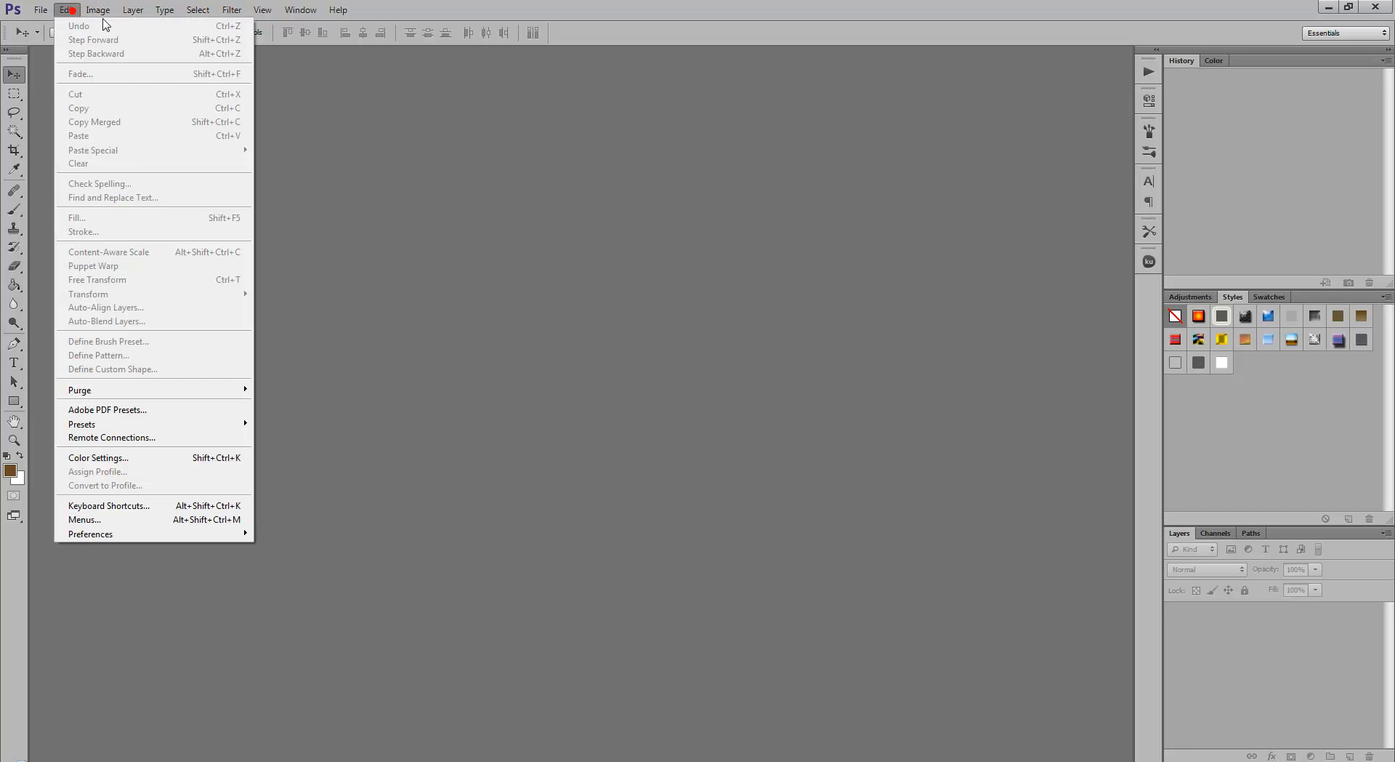
{"action": "mouse_move", "coordinate": [203, 370]}
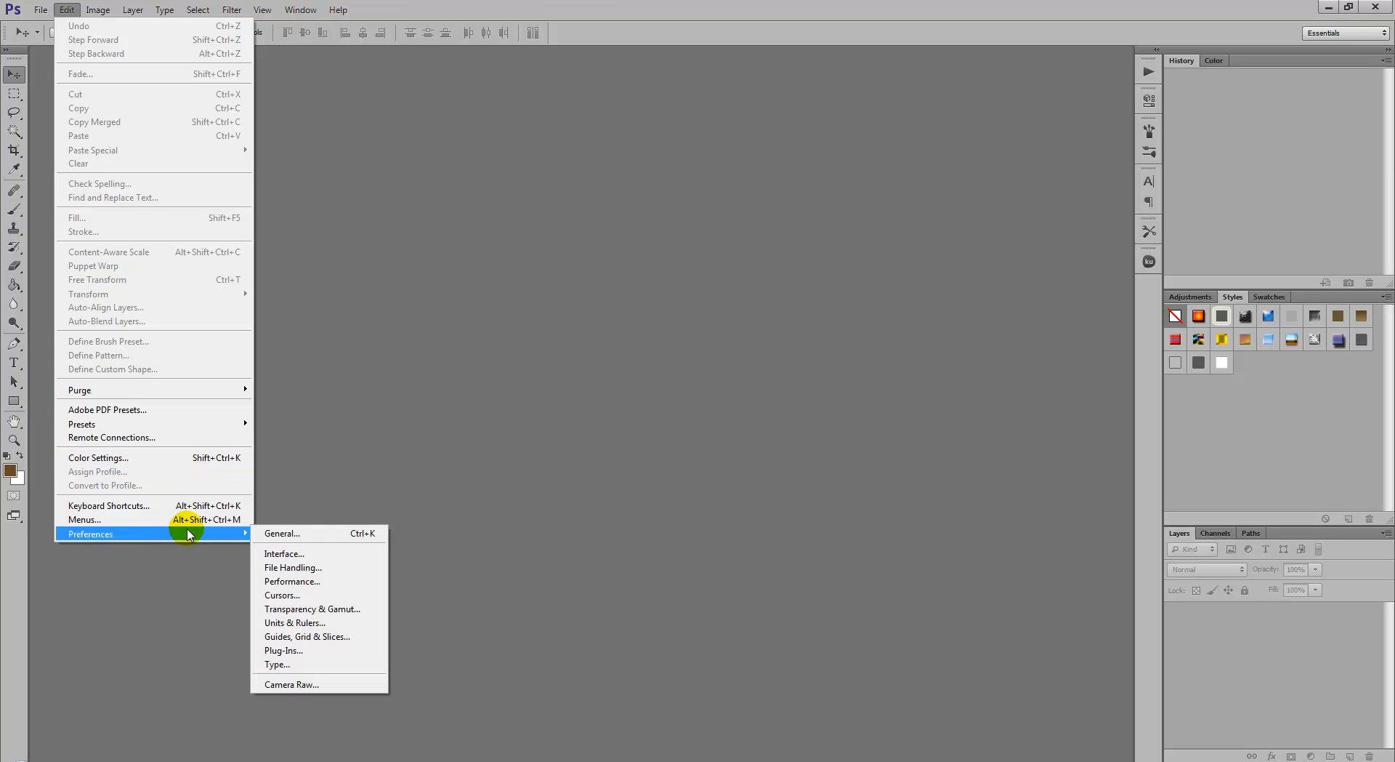
{"action": "mouse_move", "coordinate": [332, 572]}
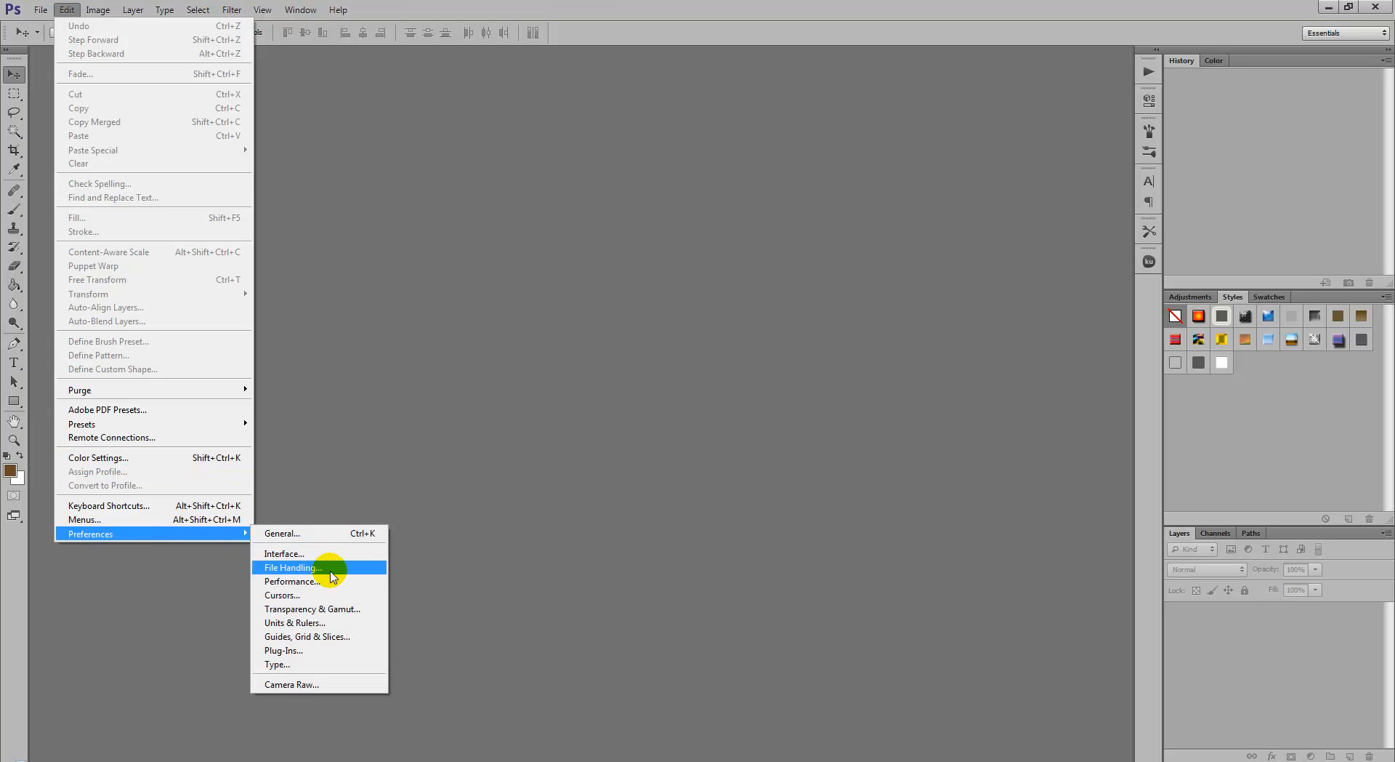
{"action": "mouse_move", "coordinate": [320, 533]}
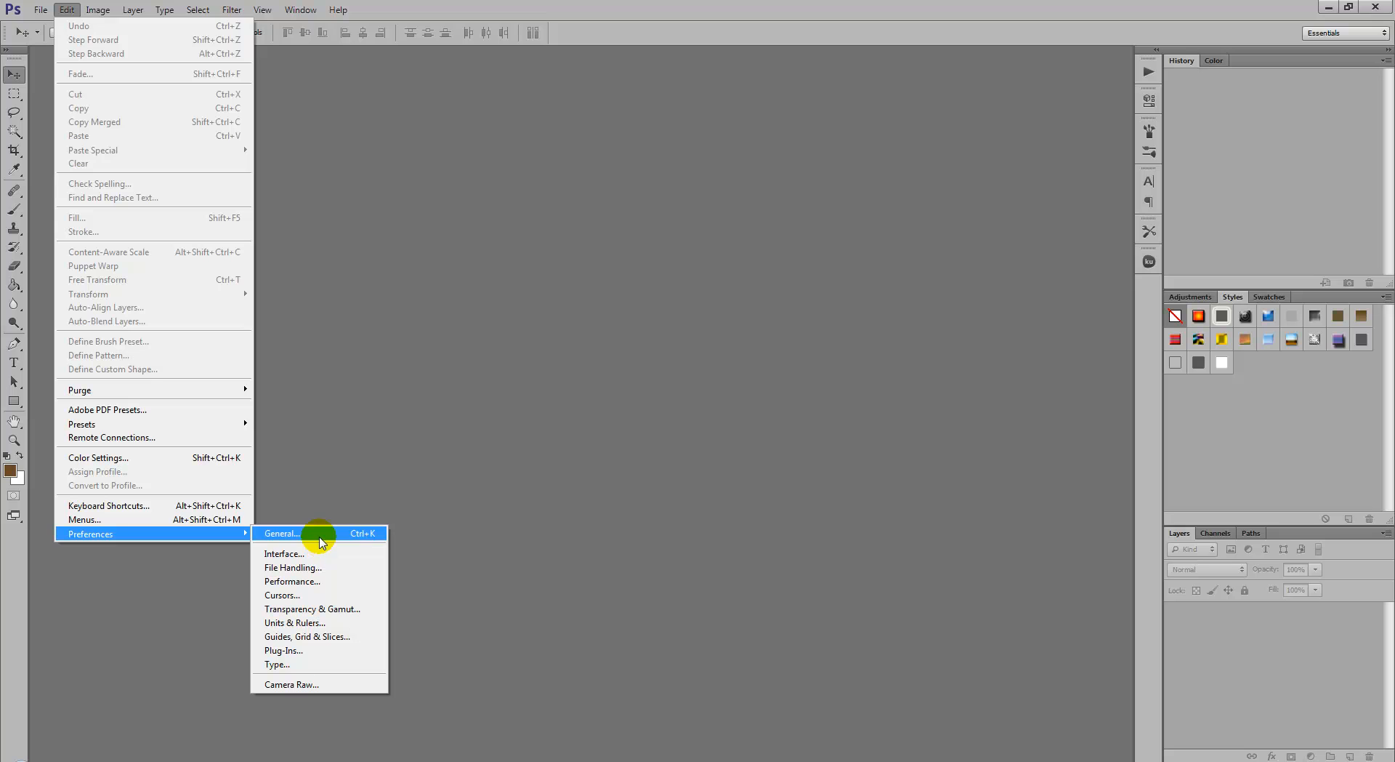
{"action": "left_click", "coordinate": [282, 533]}
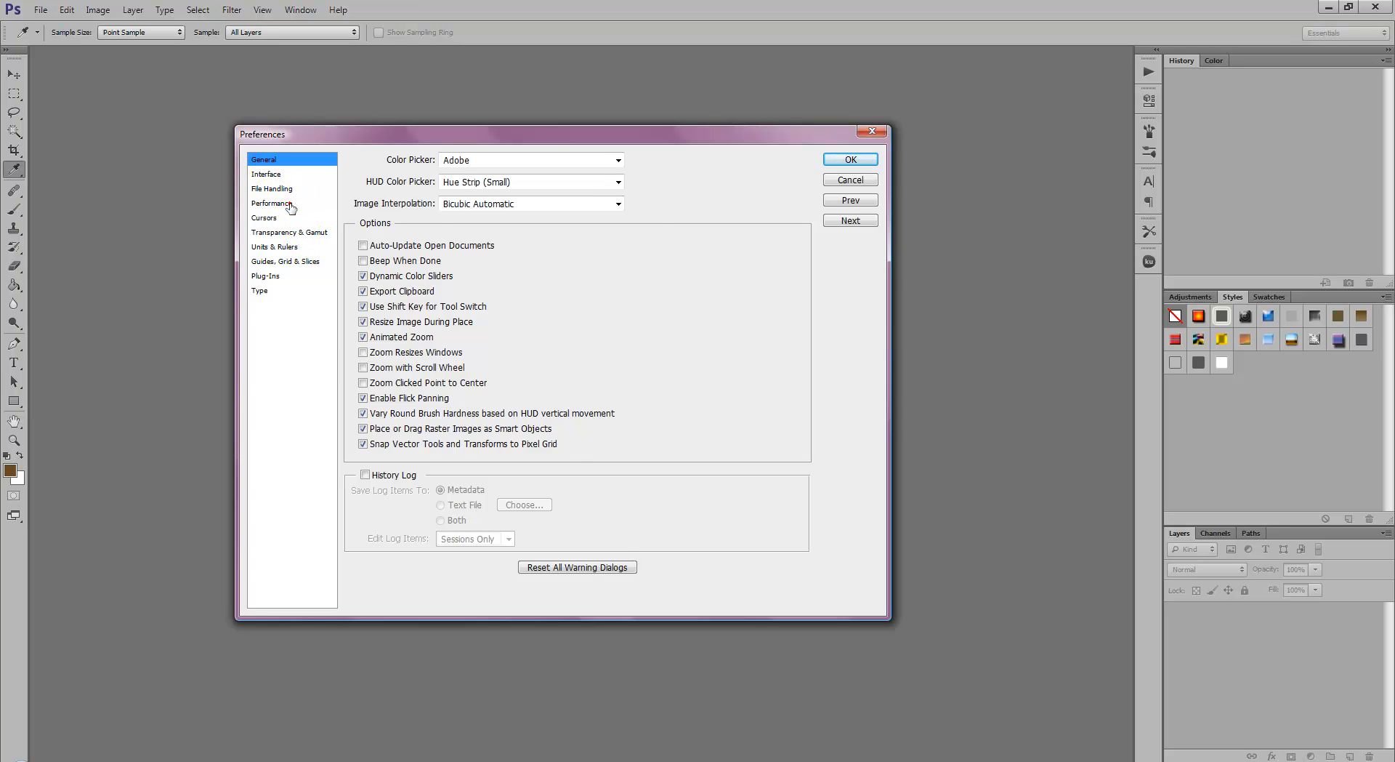
Review Performance settings (Cache Levels 1, 1124 MB memory) and confirm with OK
{"action": "left_click", "coordinate": [272, 203]}
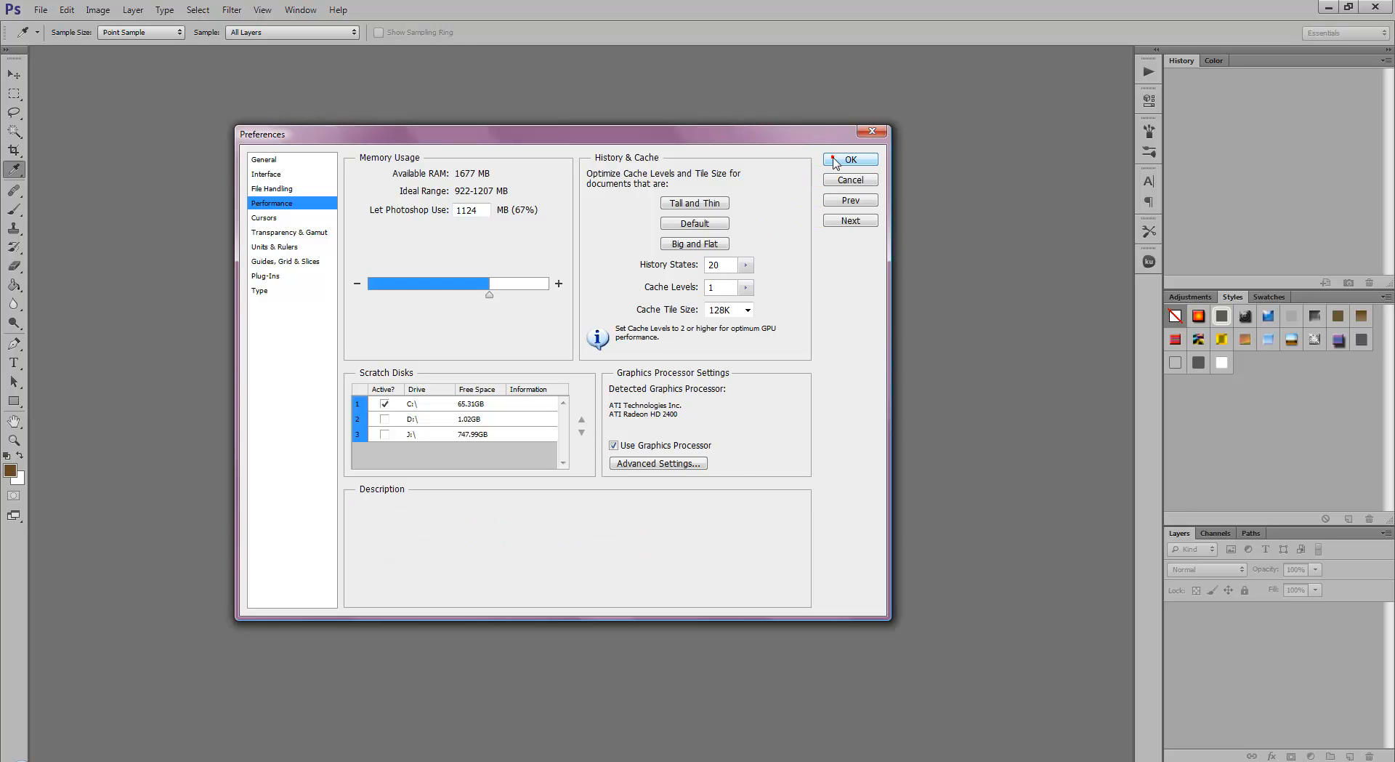
{"action": "left_click", "coordinate": [849, 160]}
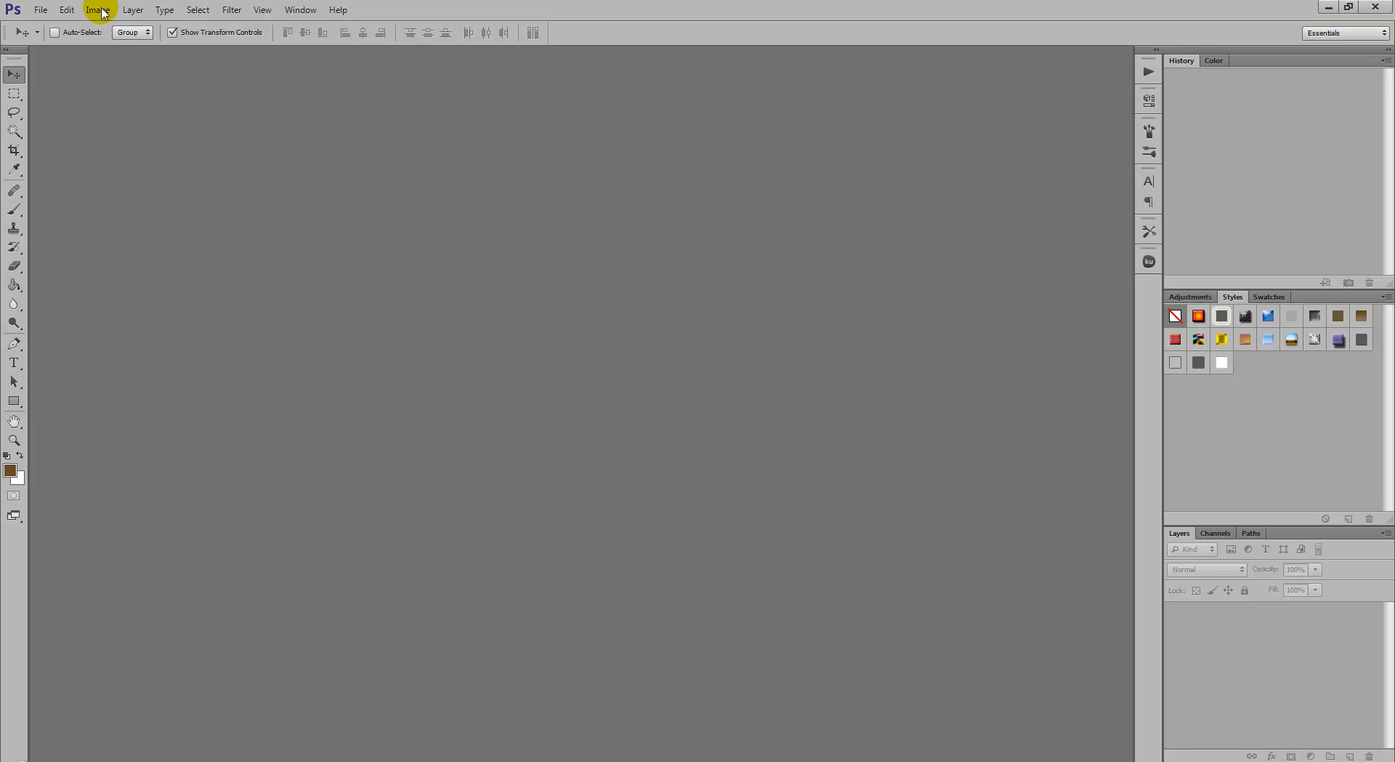
Reopen Edit > Preferences > General
{"action": "left_click", "coordinate": [66, 9]}
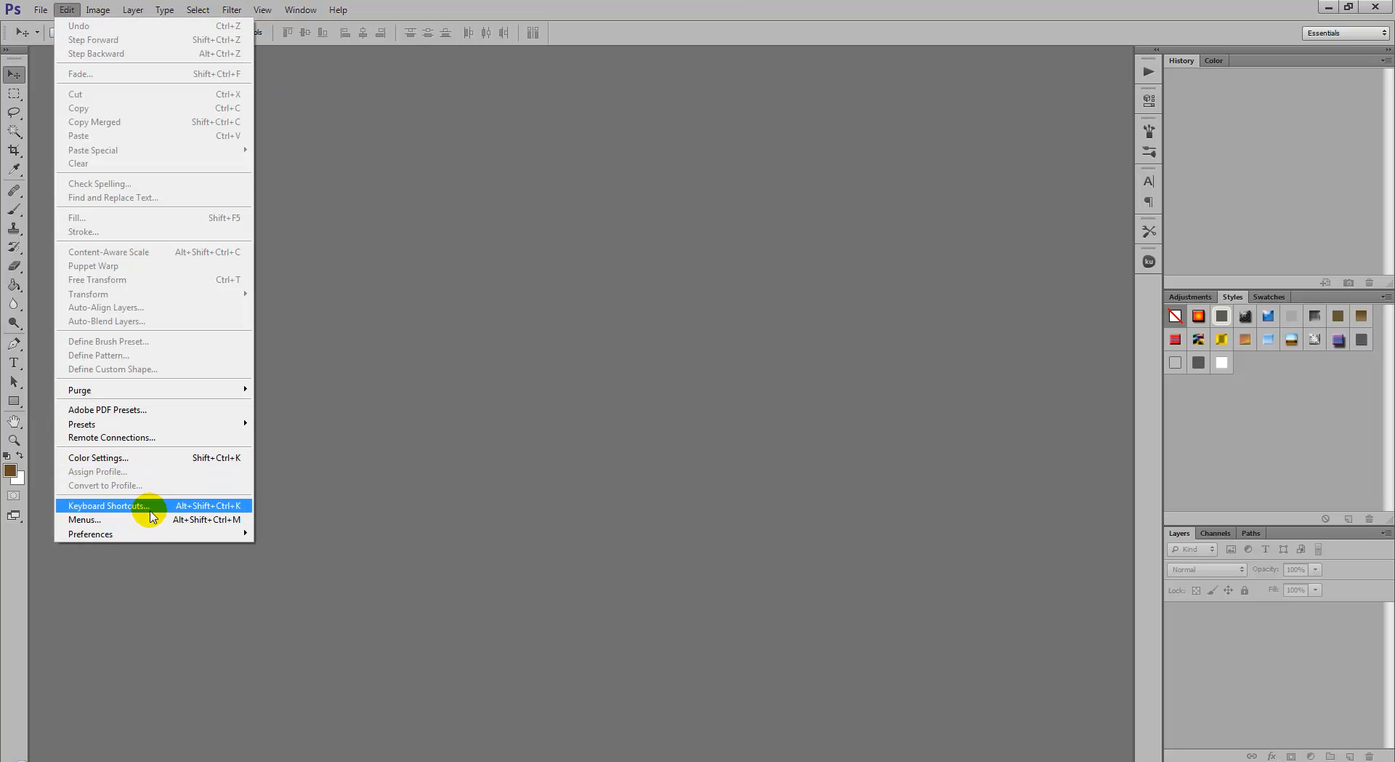
{"action": "mouse_move", "coordinate": [90, 533]}
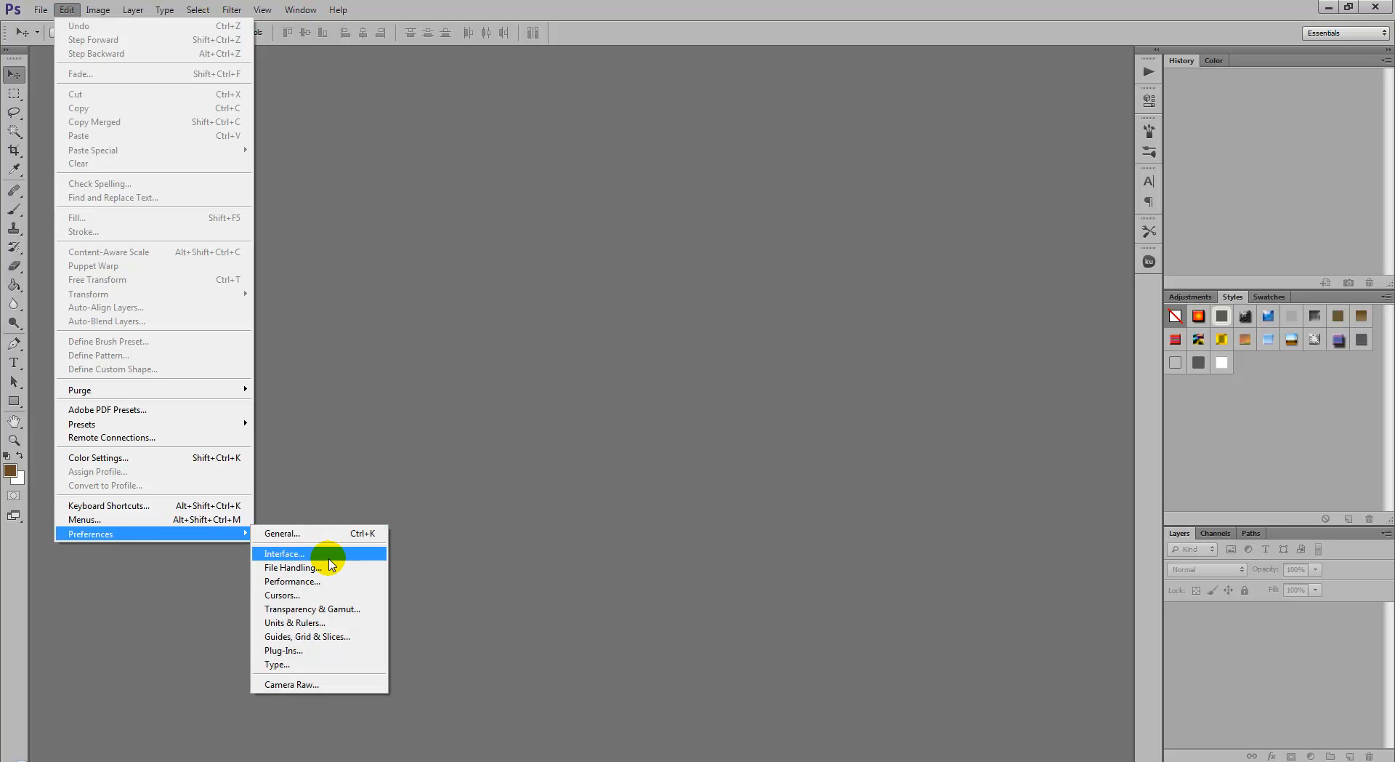
{"action": "left_click", "coordinate": [282, 533]}
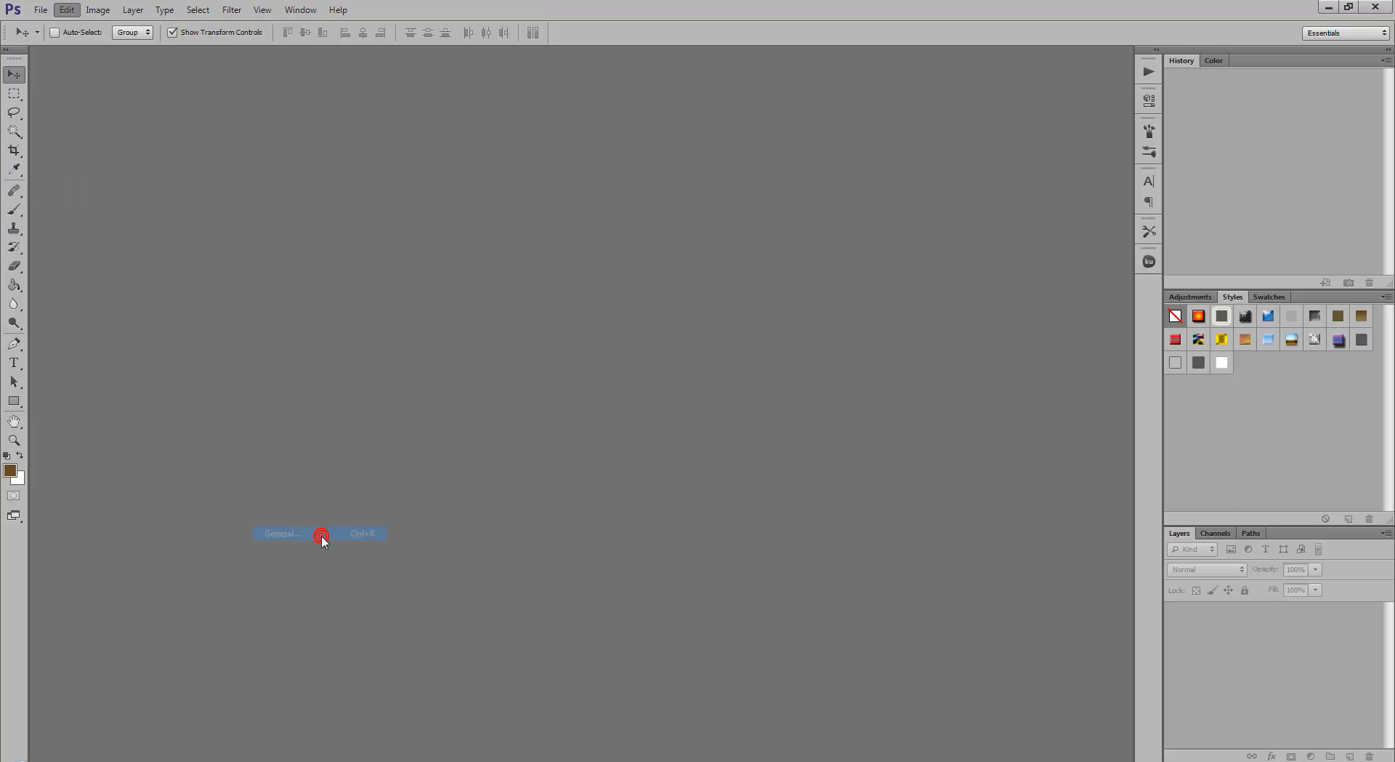
{"action": "left_click", "coordinate": [282, 533]}
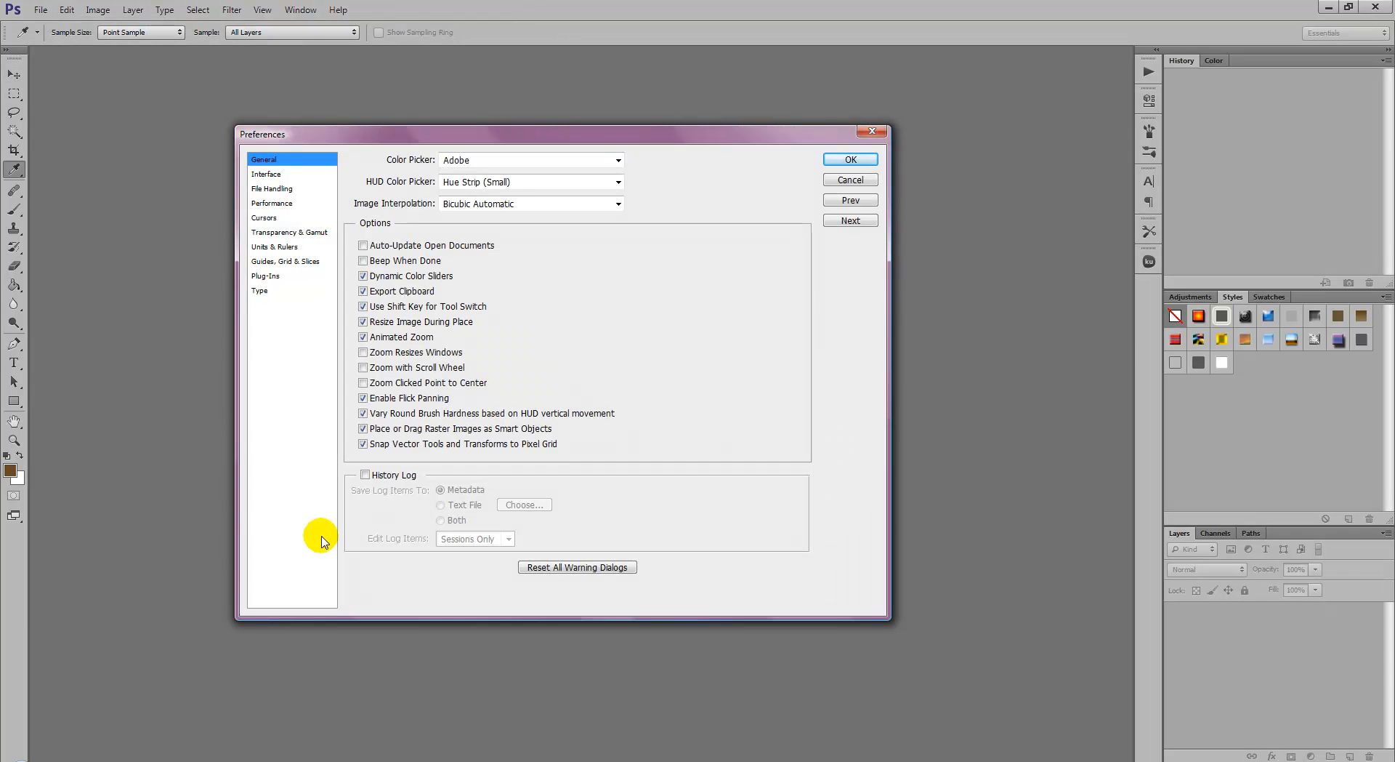
{"action": "mouse_move", "coordinate": [288, 203]}
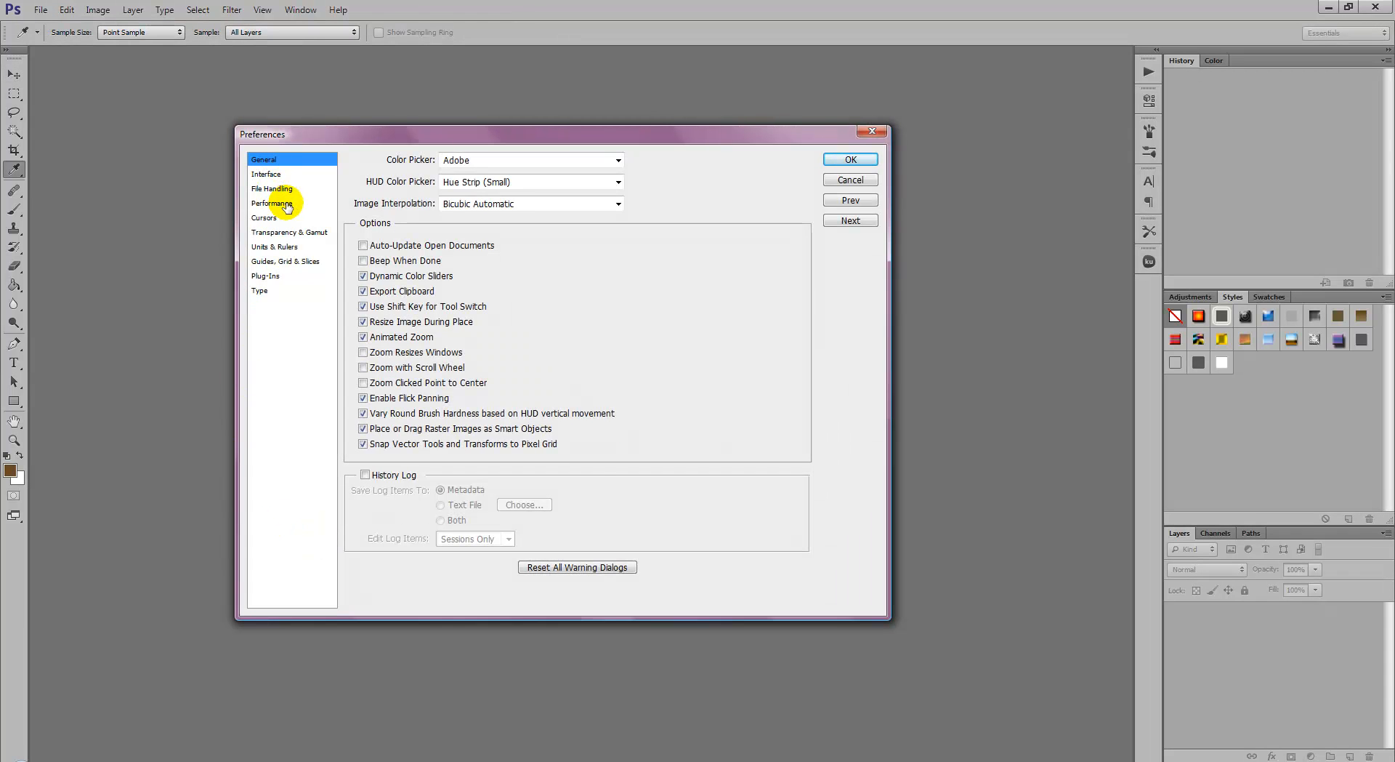
On Performance, select the 1124 MB memory value, then confirm with OK
{"action": "left_click", "coordinate": [271, 203]}
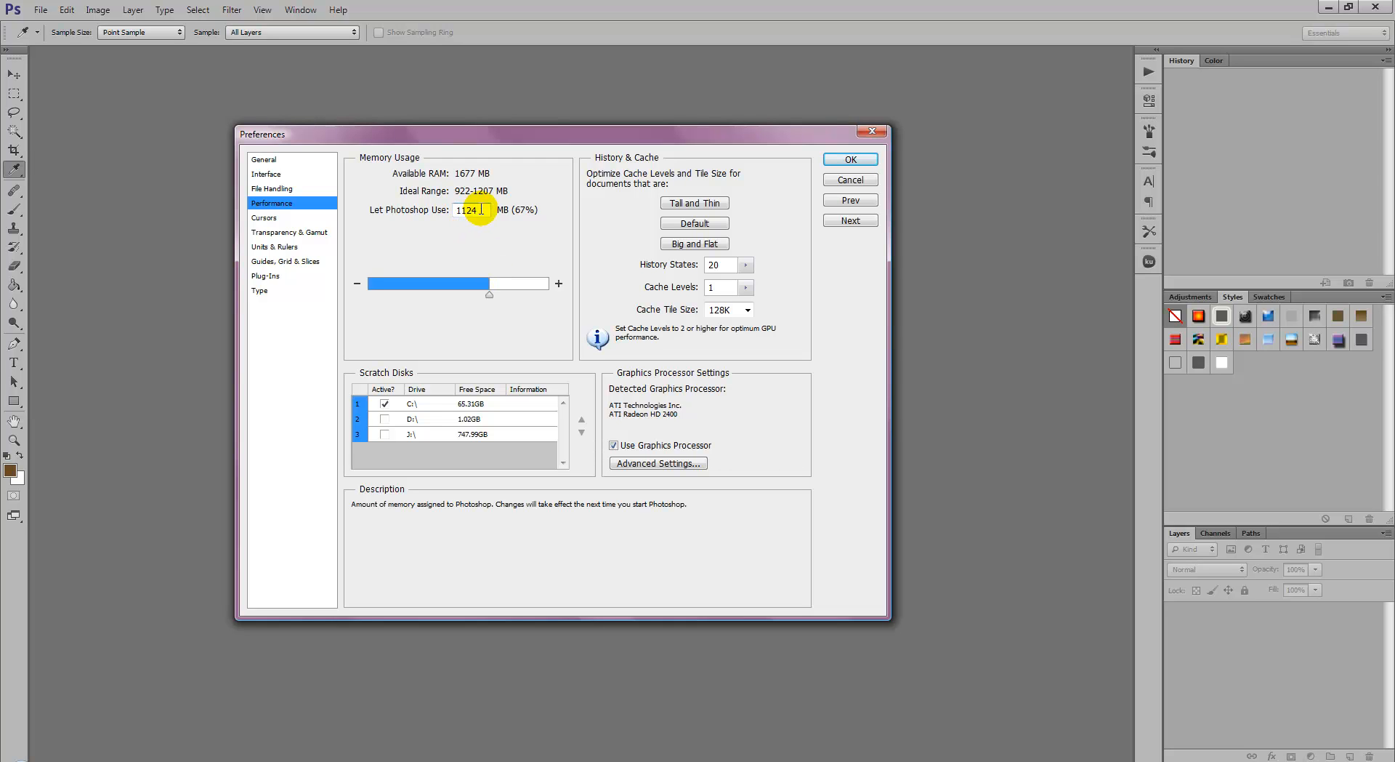
{"action": "triple_click", "coordinate": [467, 210]}
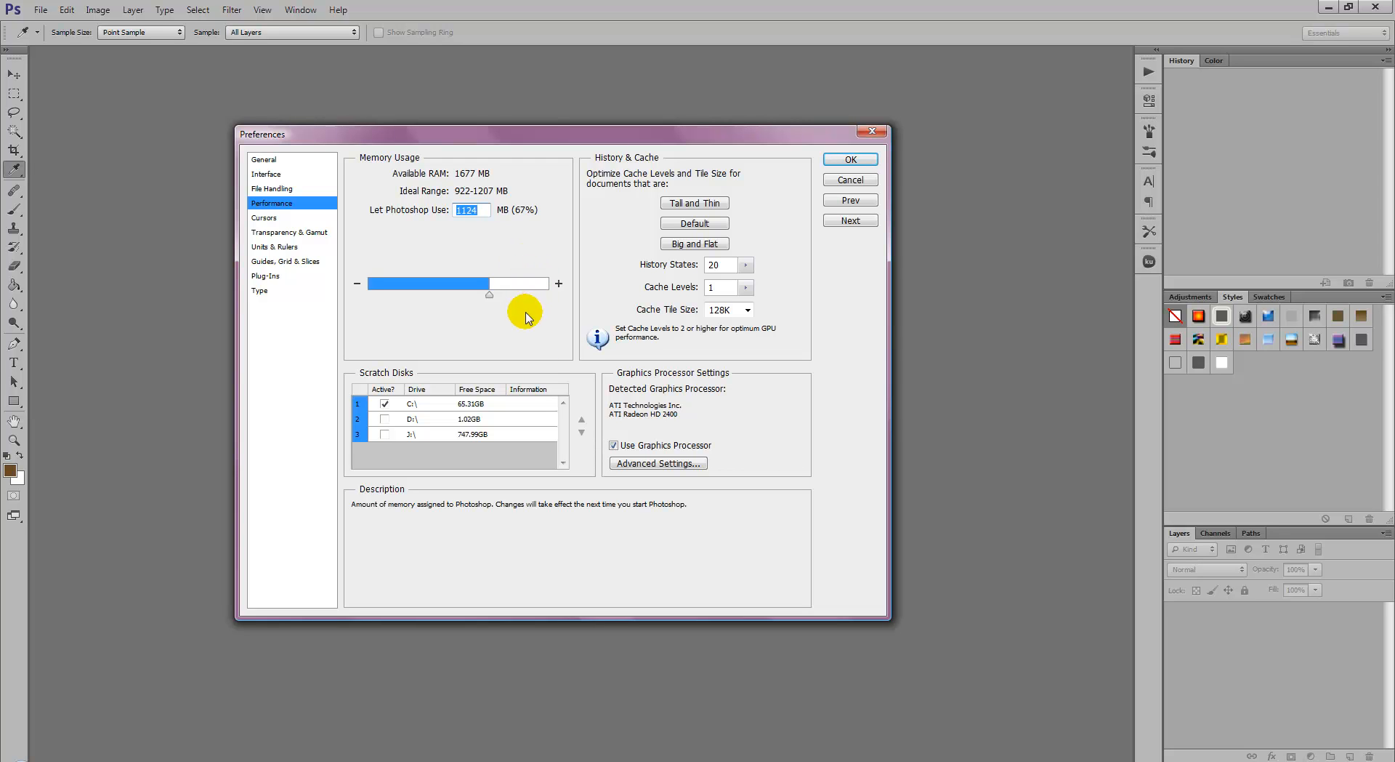
{"action": "mouse_move", "coordinate": [570, 364]}
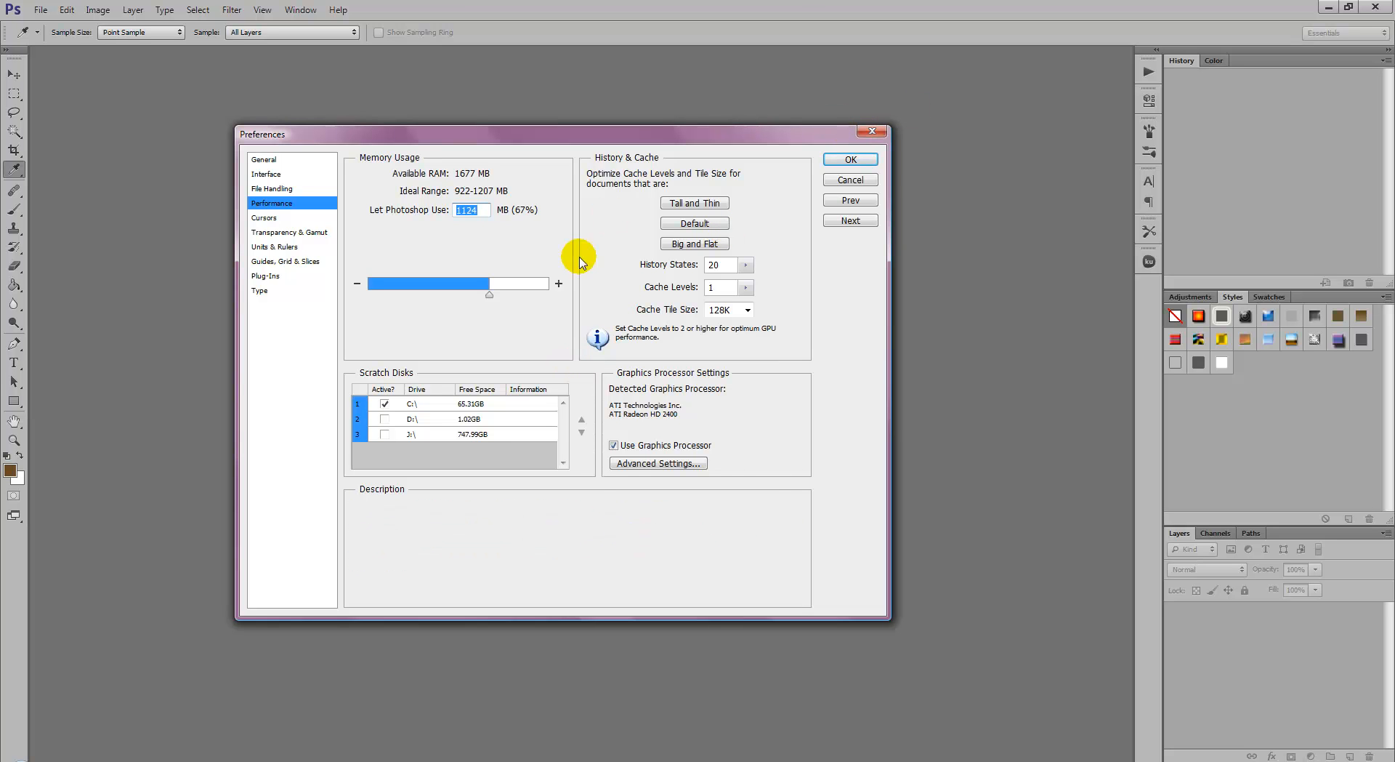
{"action": "mouse_move", "coordinate": [850, 159]}
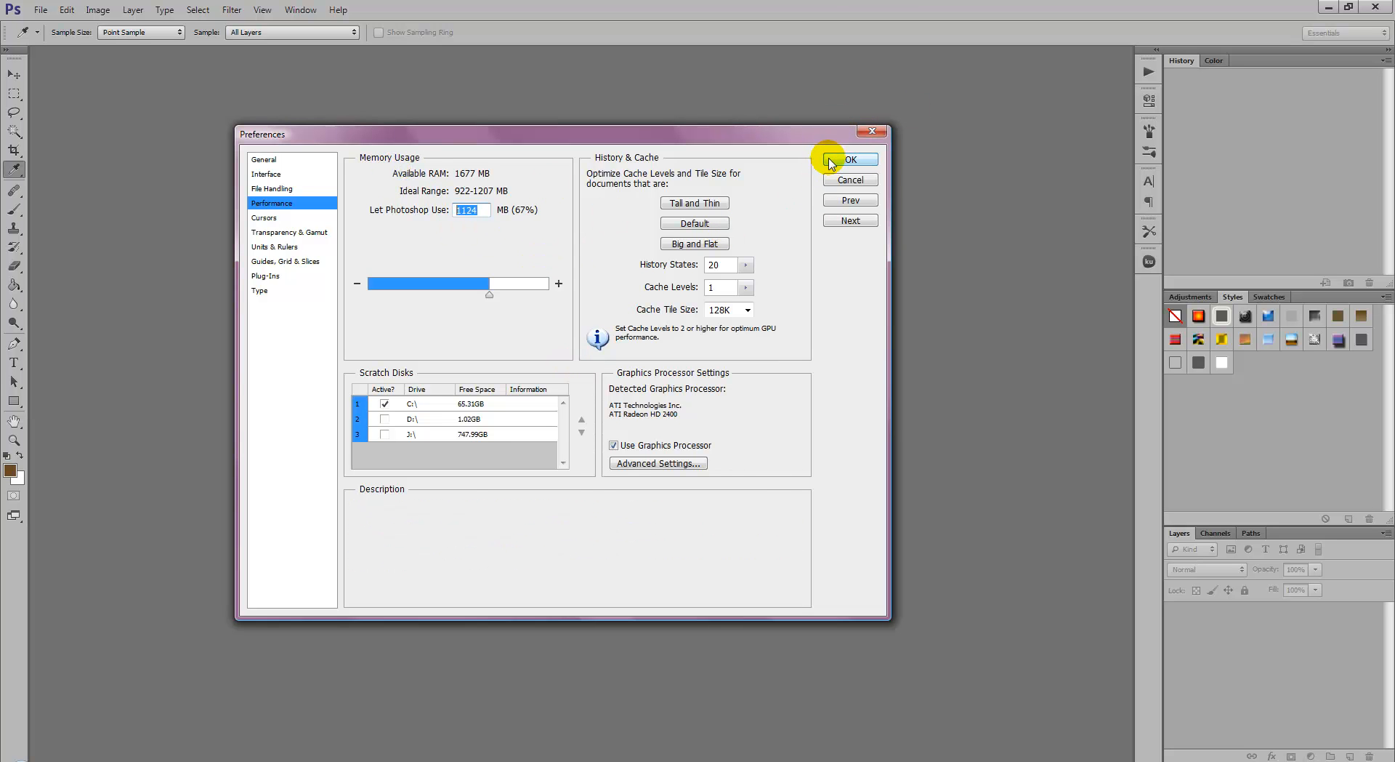
{"action": "left_click", "coordinate": [849, 159]}
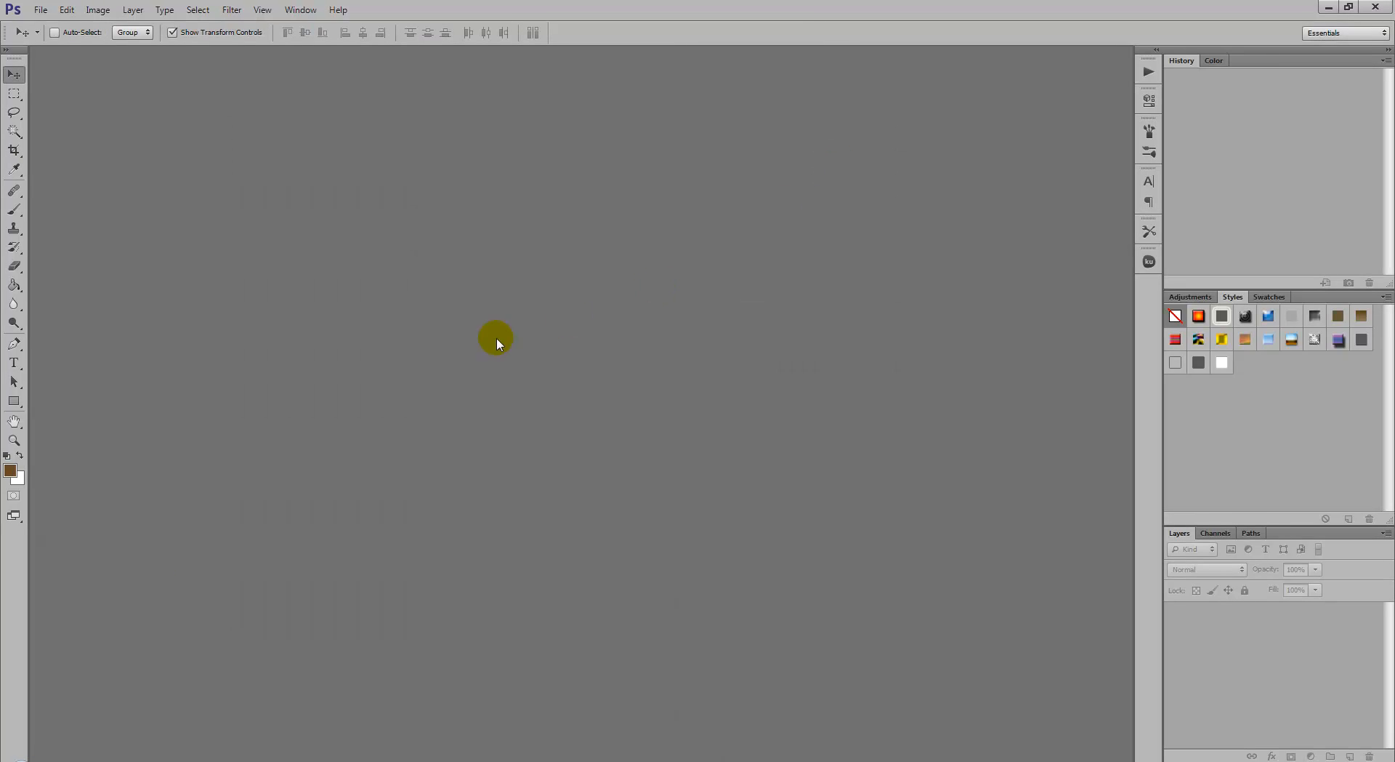
{"action": "mouse_move", "coordinate": [148, 362]}
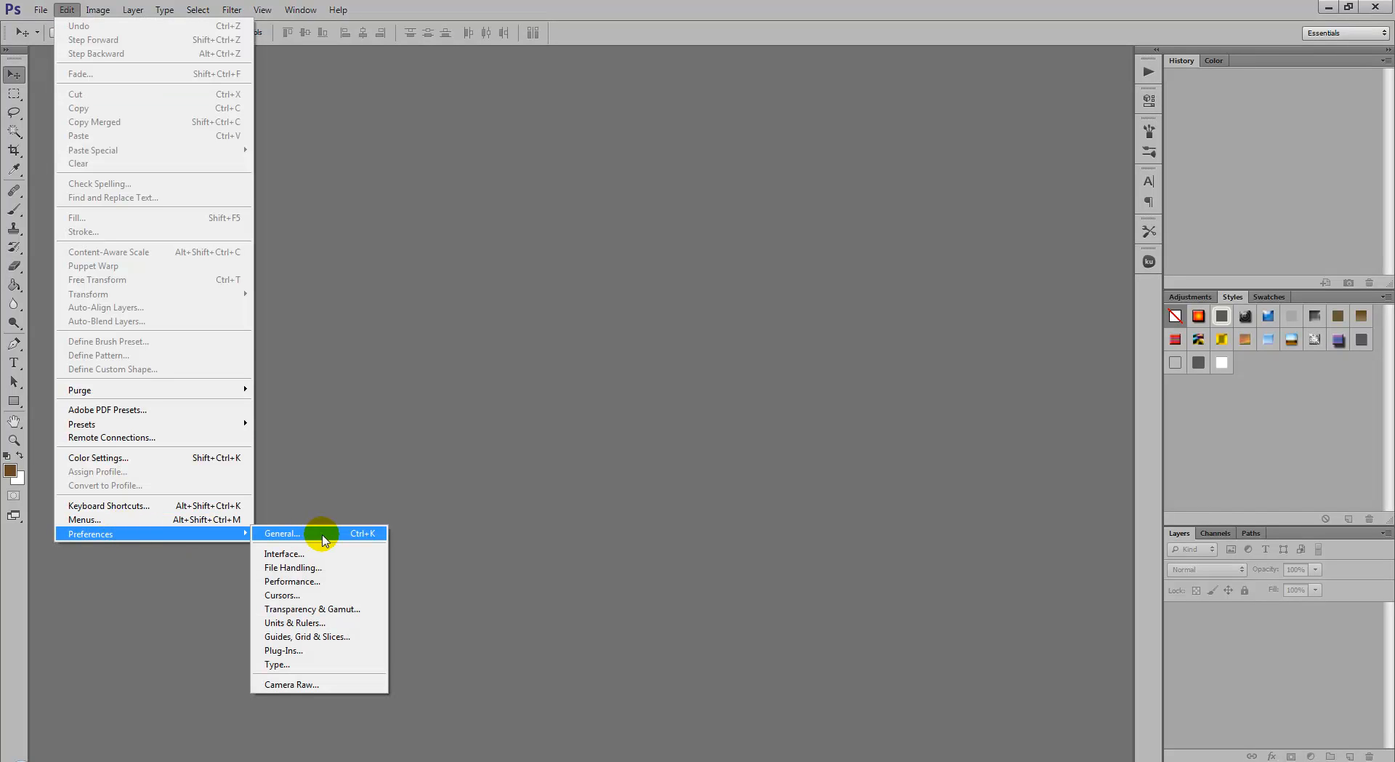
Uncheck Animated Zoom in General preferences and confirm with OK
{"action": "left_click", "coordinate": [282, 533]}
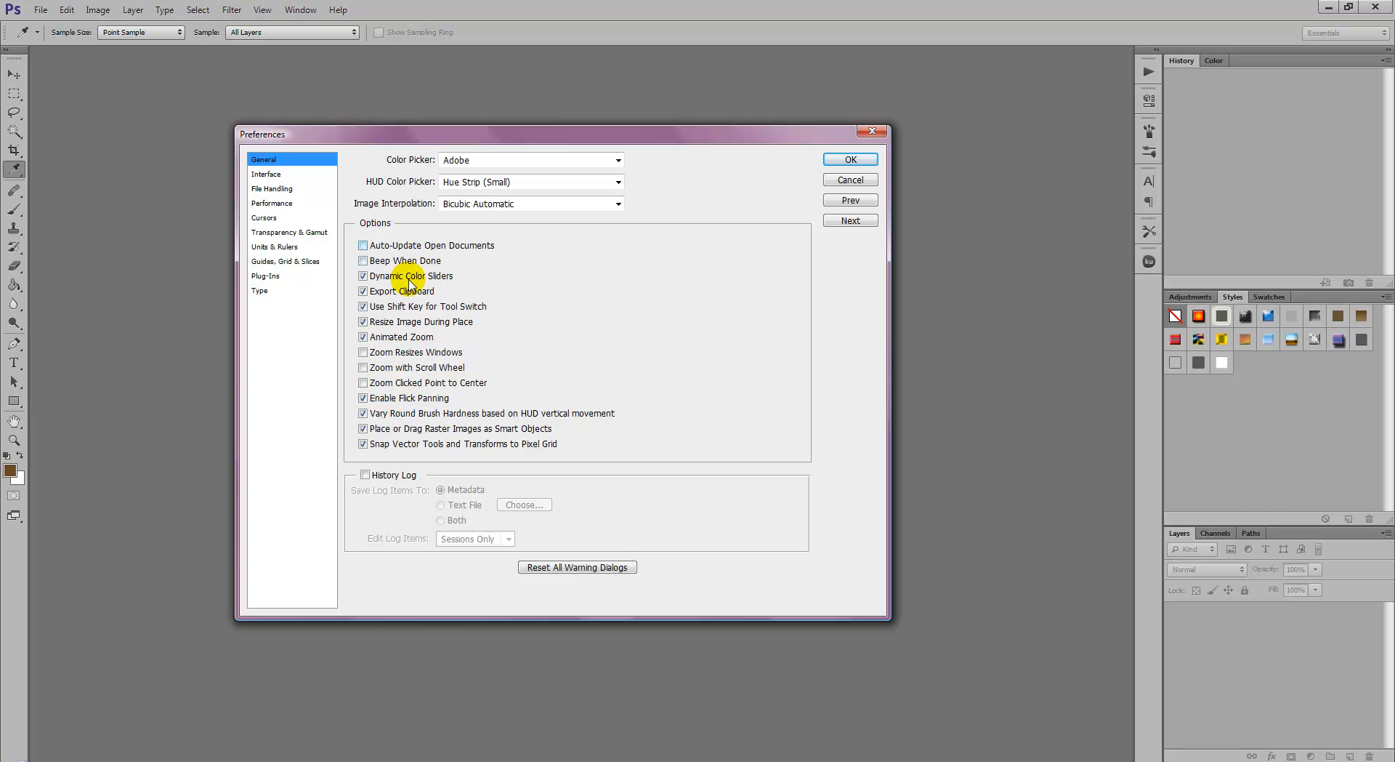
{"action": "left_click", "coordinate": [364, 336]}
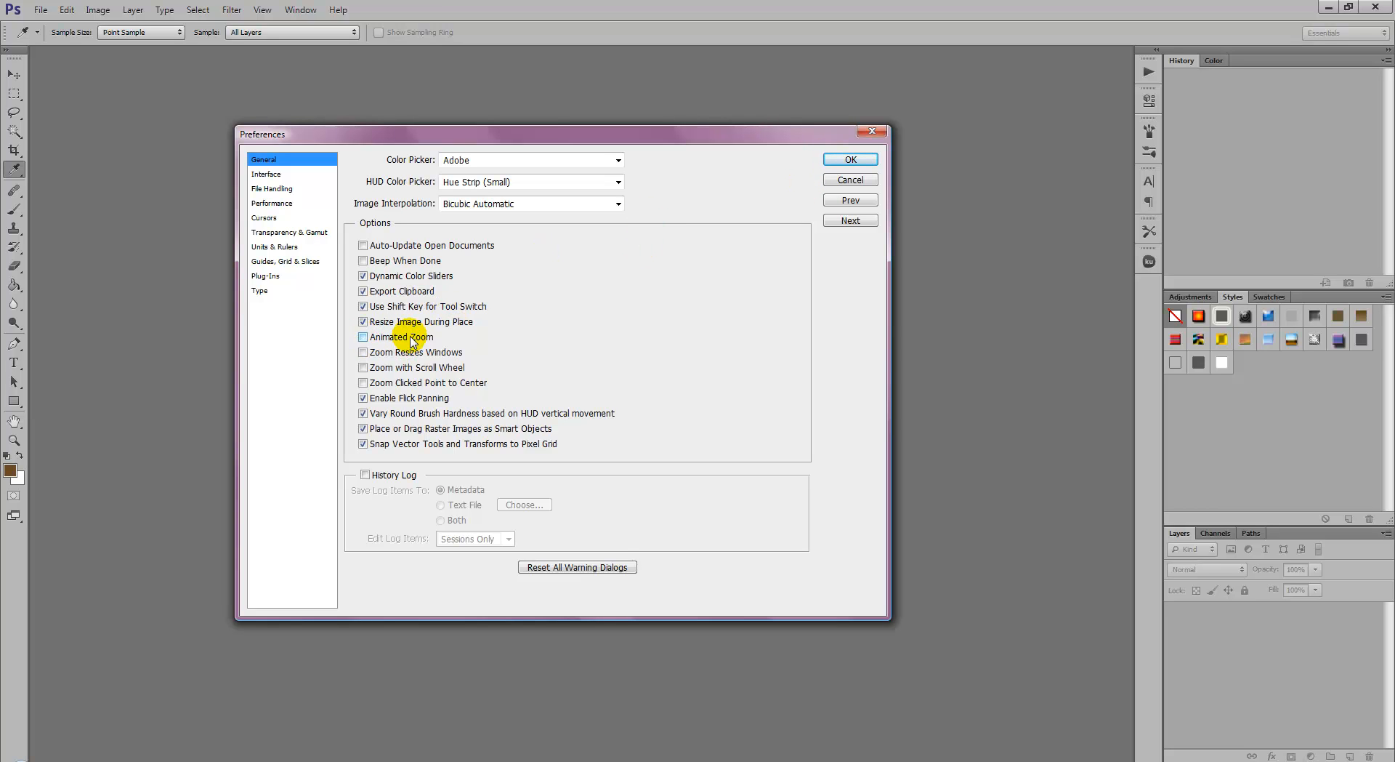
{"action": "left_click", "coordinate": [849, 160]}
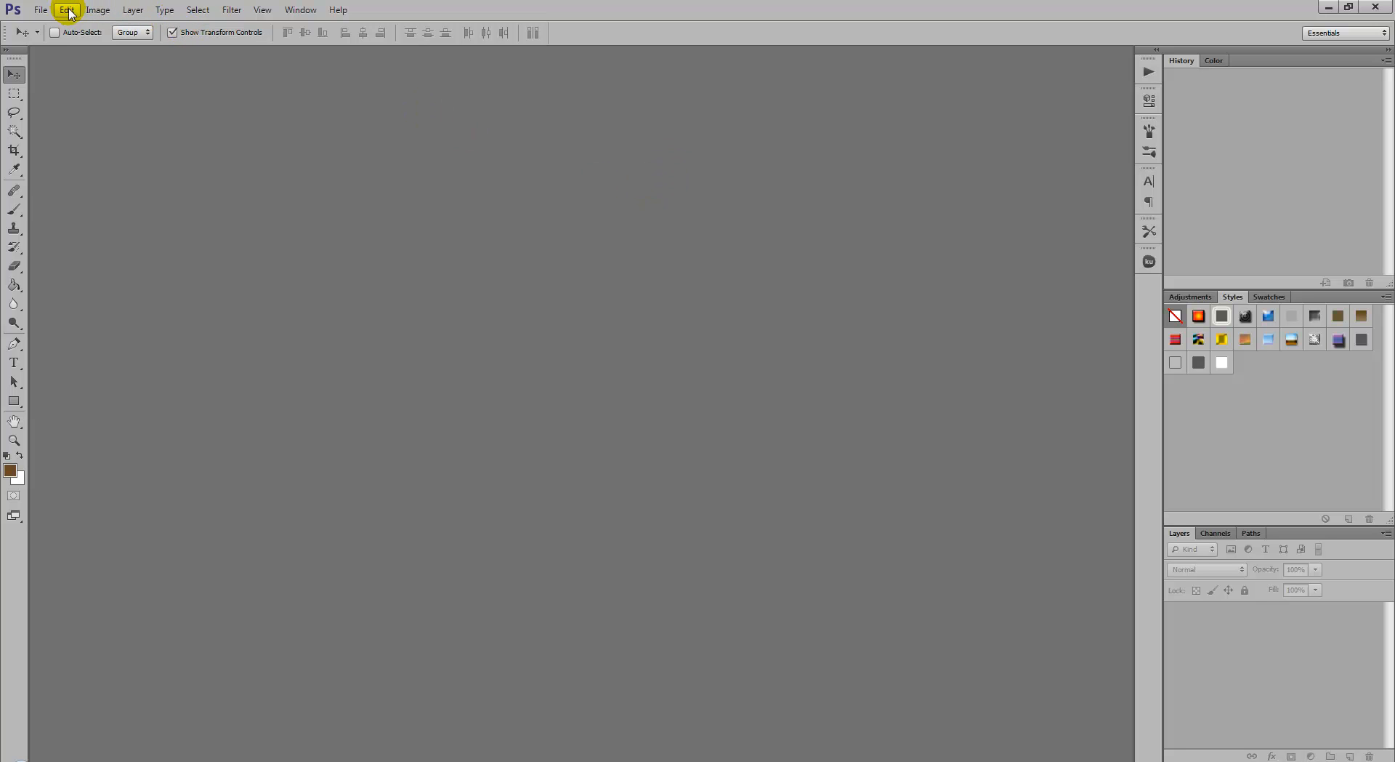
Open Edit > Preferences > Performance showing 1124 MB memory and Cache Levels 1
{"action": "left_click", "coordinate": [66, 9]}
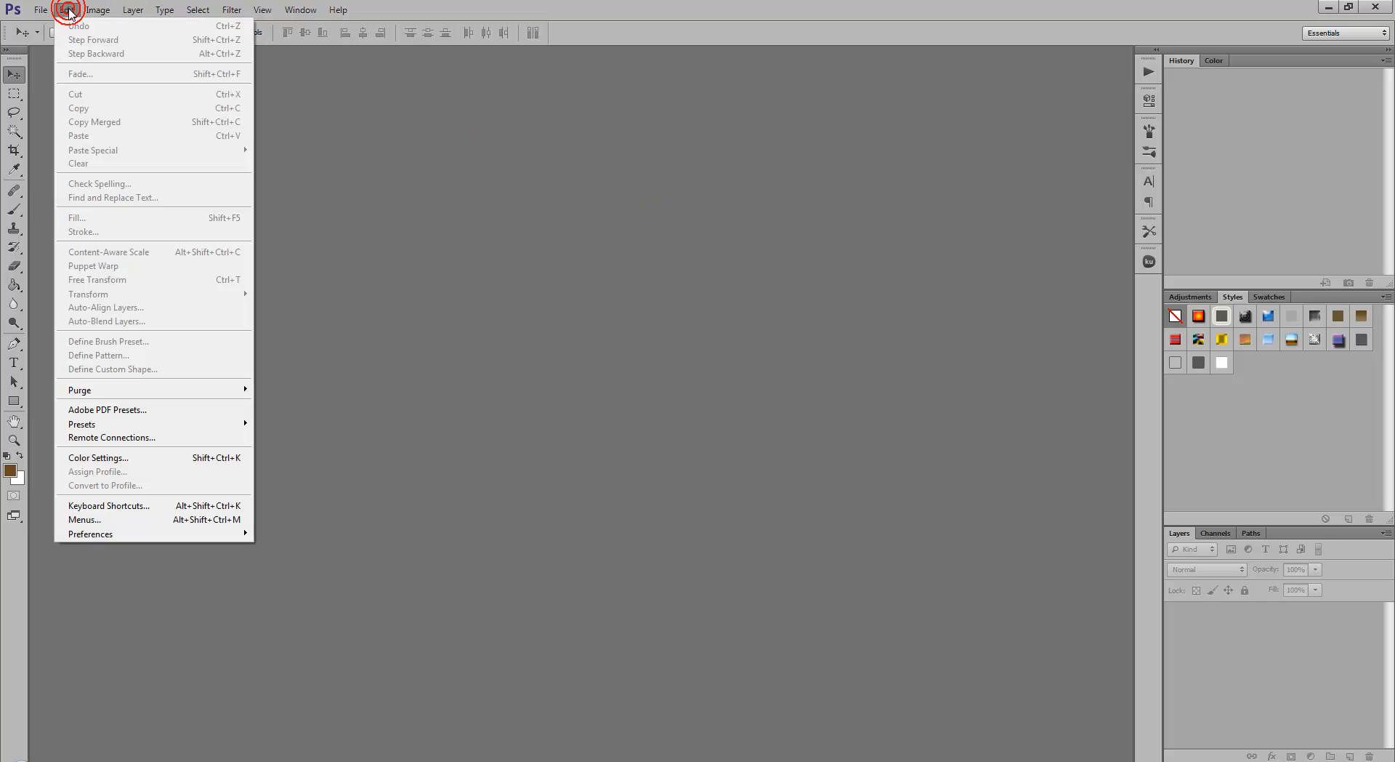
{"action": "mouse_move", "coordinate": [91, 532]}
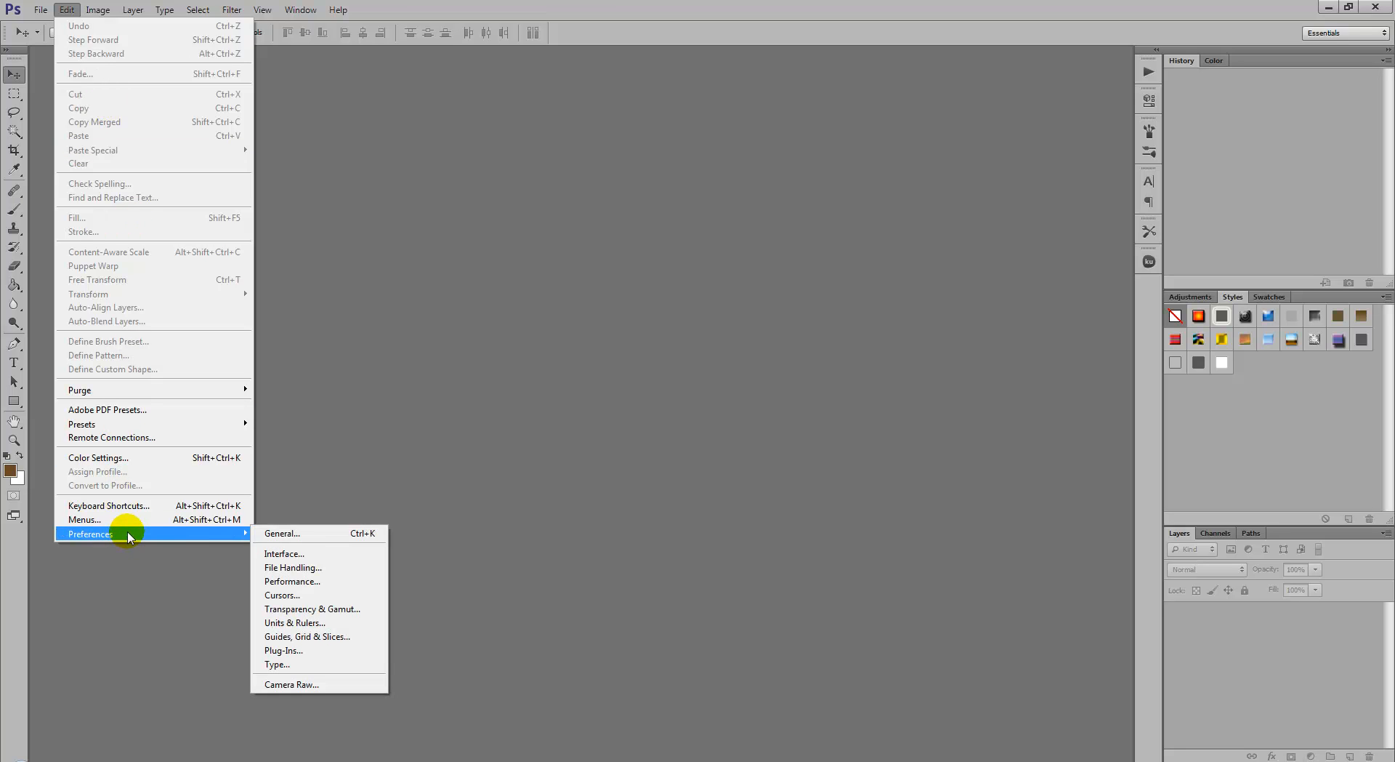
{"action": "mouse_move", "coordinate": [292, 581]}
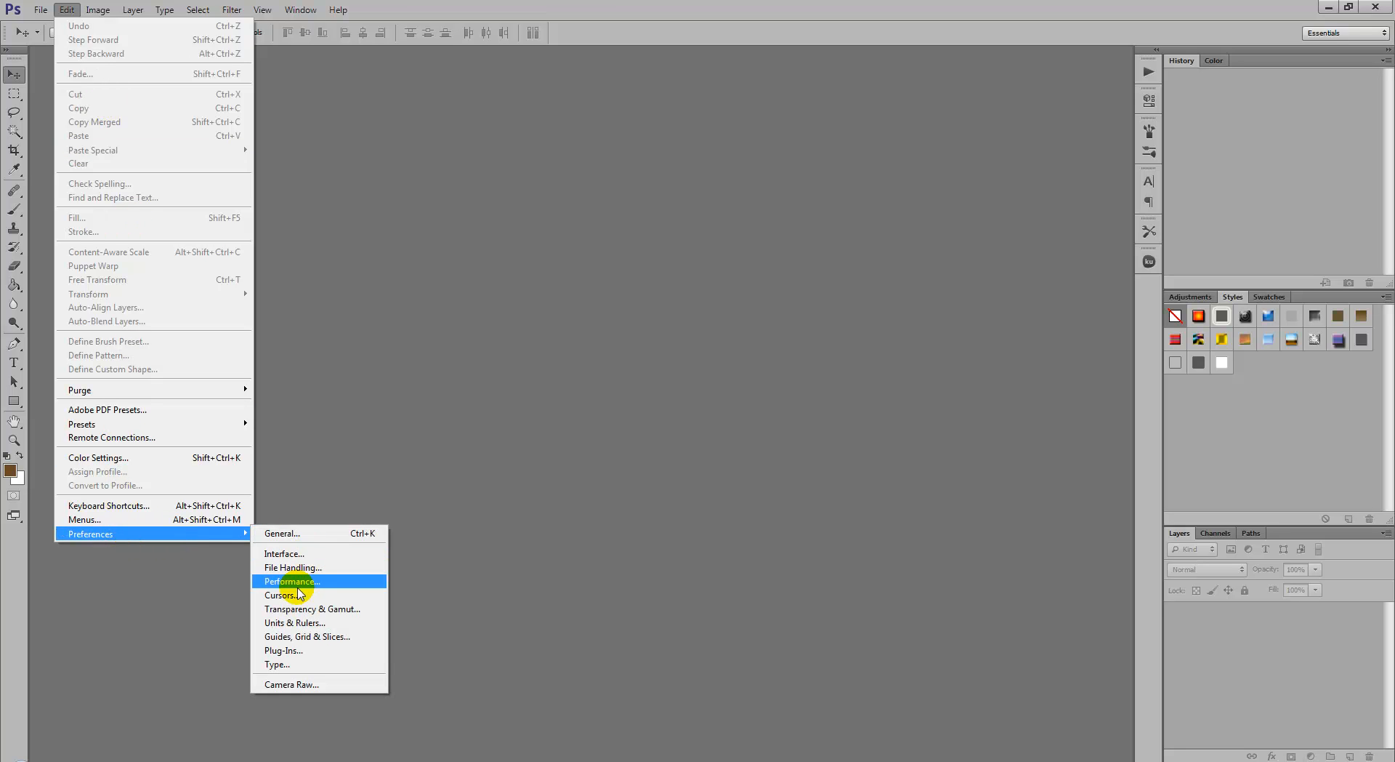
{"action": "left_click", "coordinate": [290, 581]}
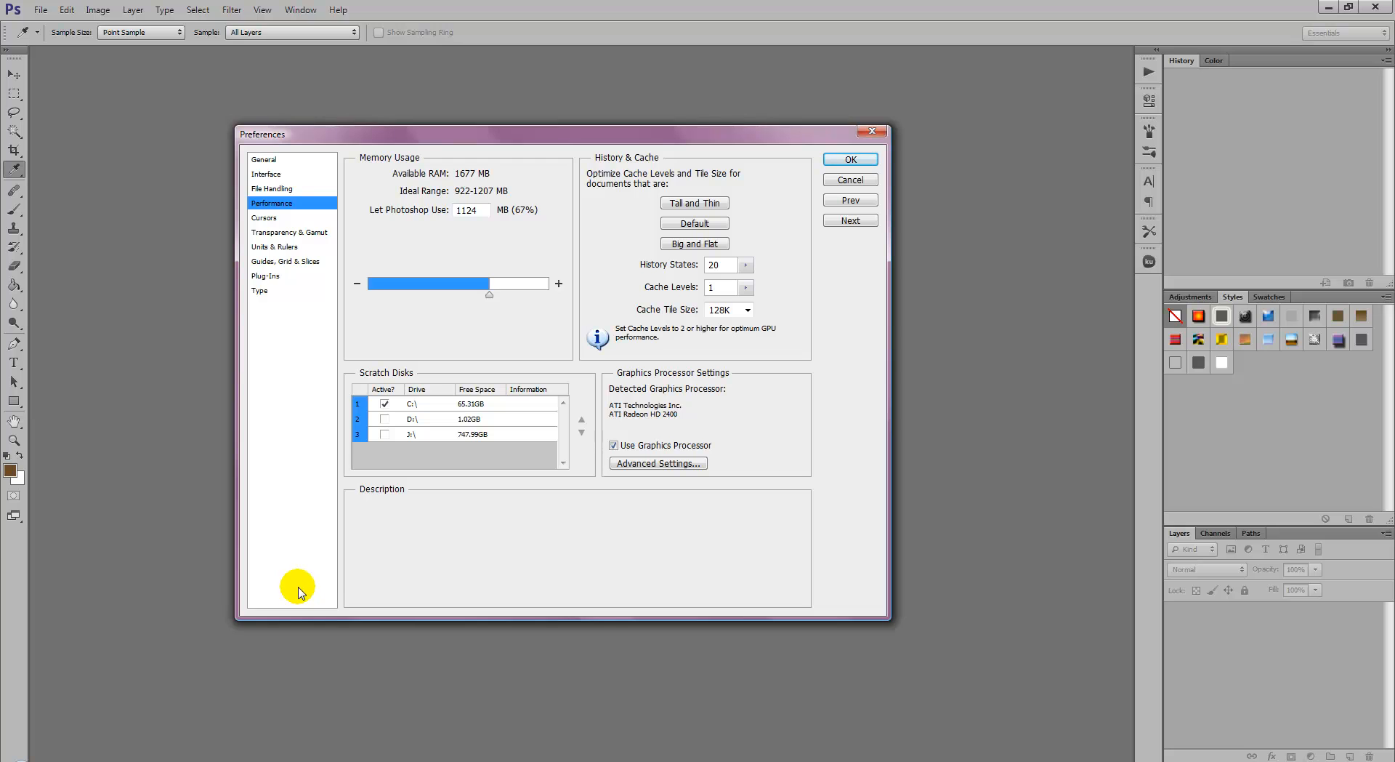
{"action": "mouse_move", "coordinate": [308, 357]}
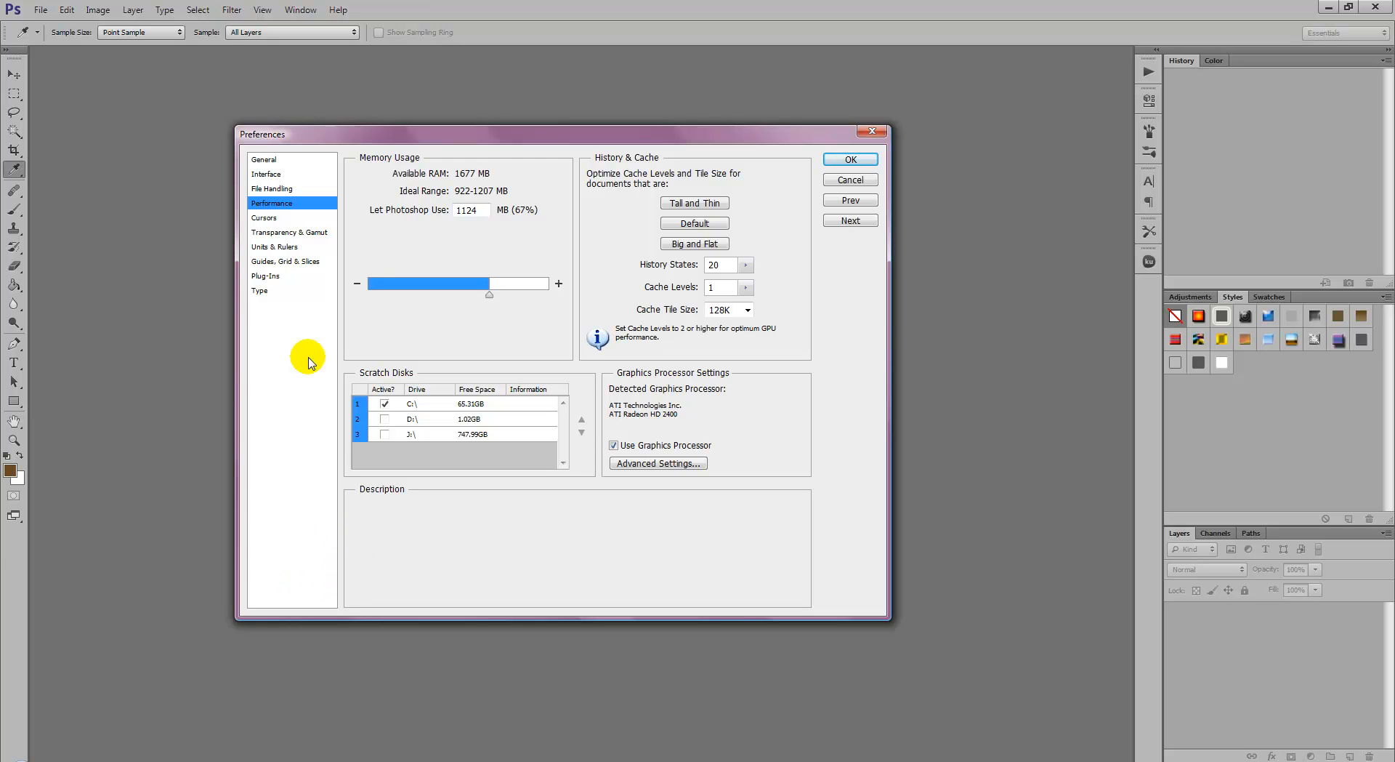
{"action": "mouse_move", "coordinate": [369, 255]}
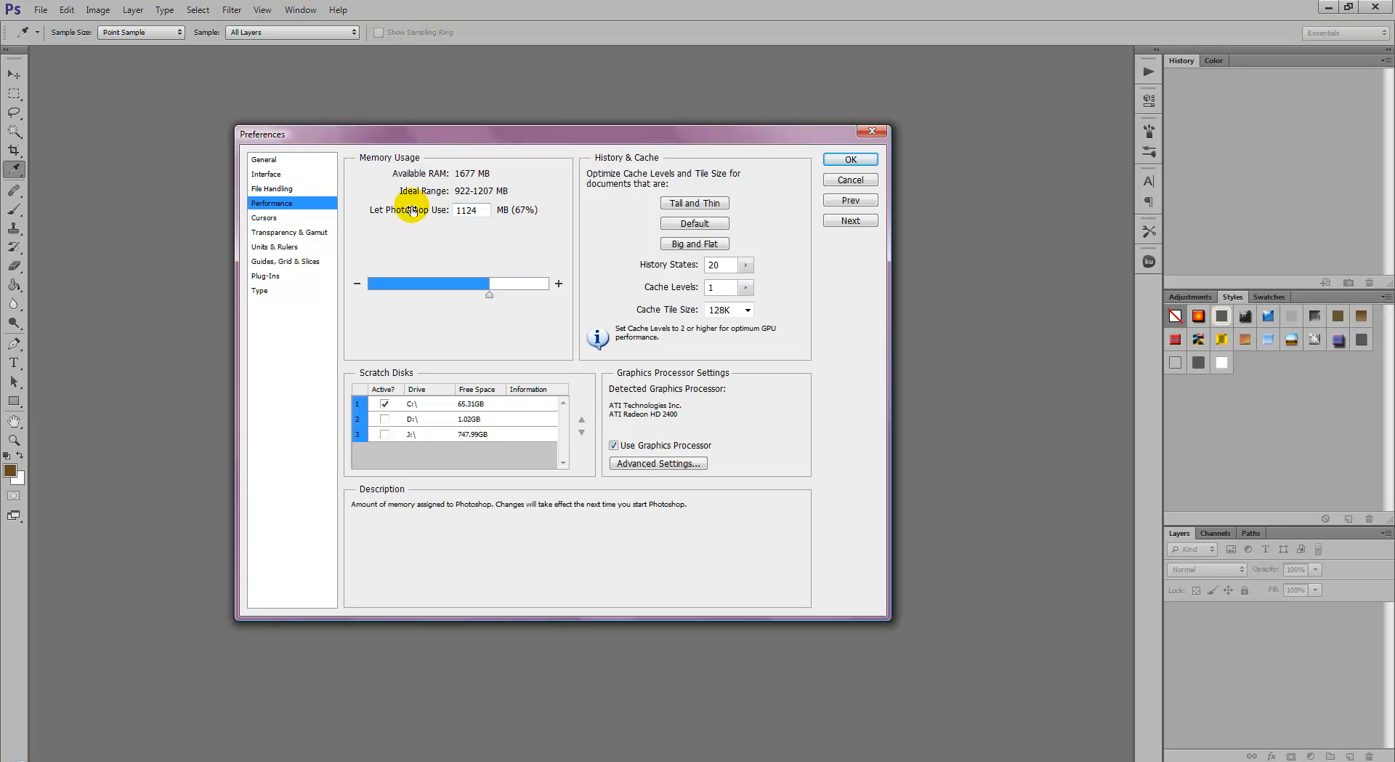
{"action": "mouse_move", "coordinate": [627, 352]}
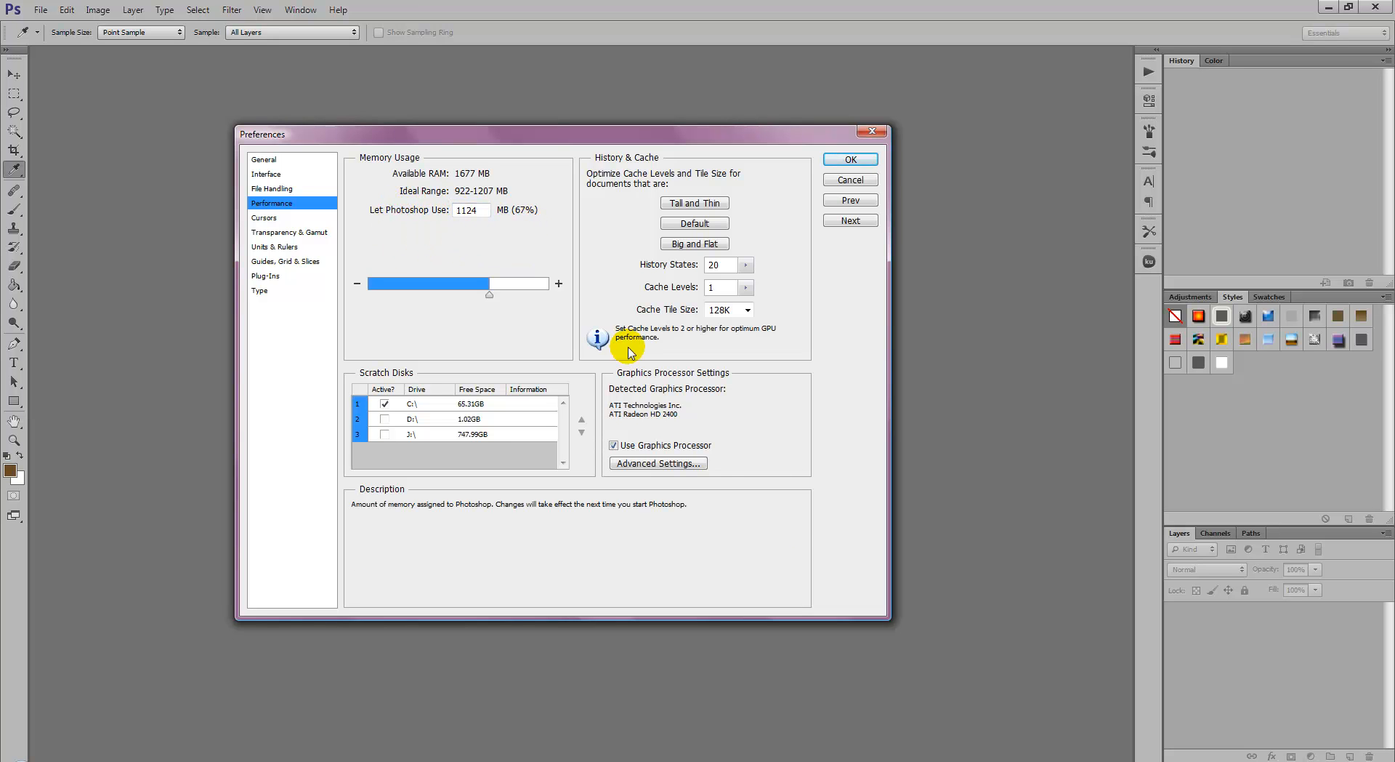
{"action": "mouse_move", "coordinate": [658, 463]}
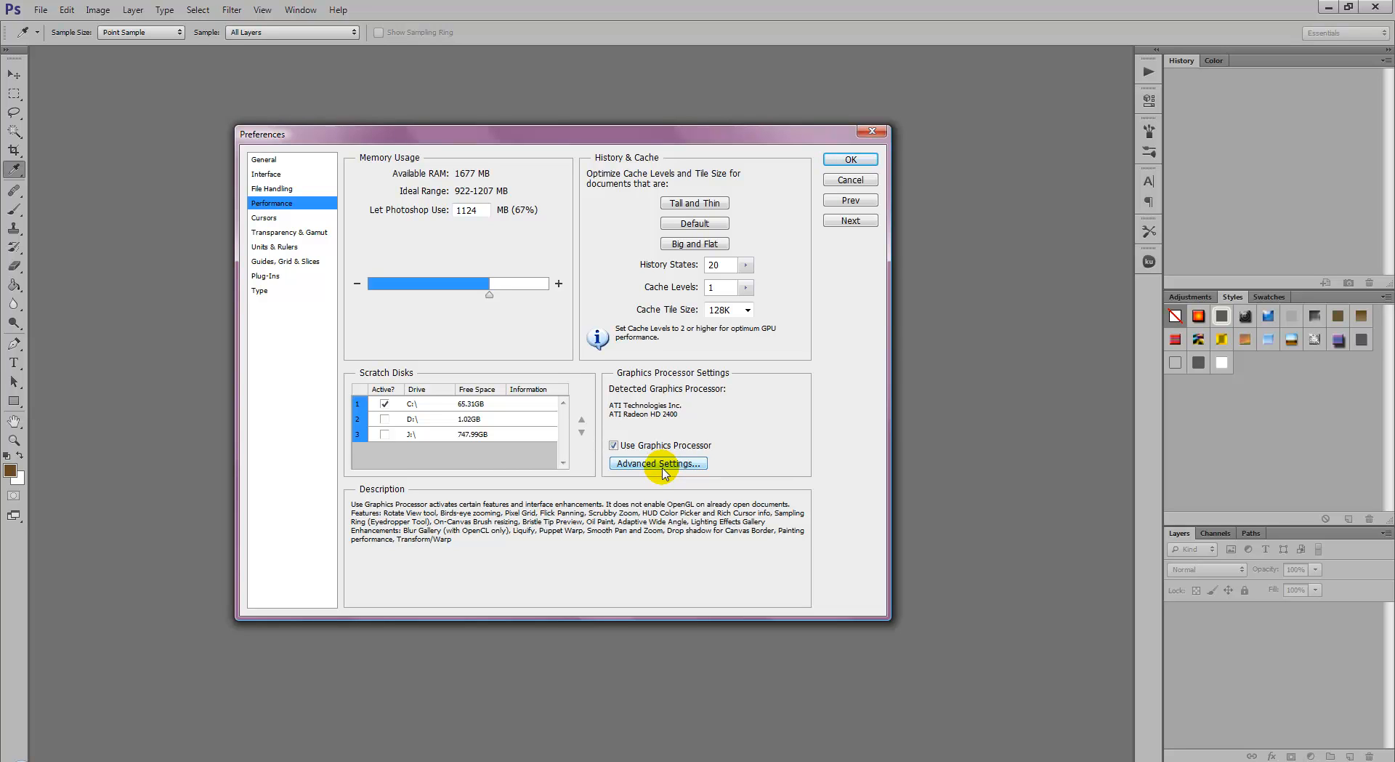
{"action": "mouse_move", "coordinate": [658, 464]}
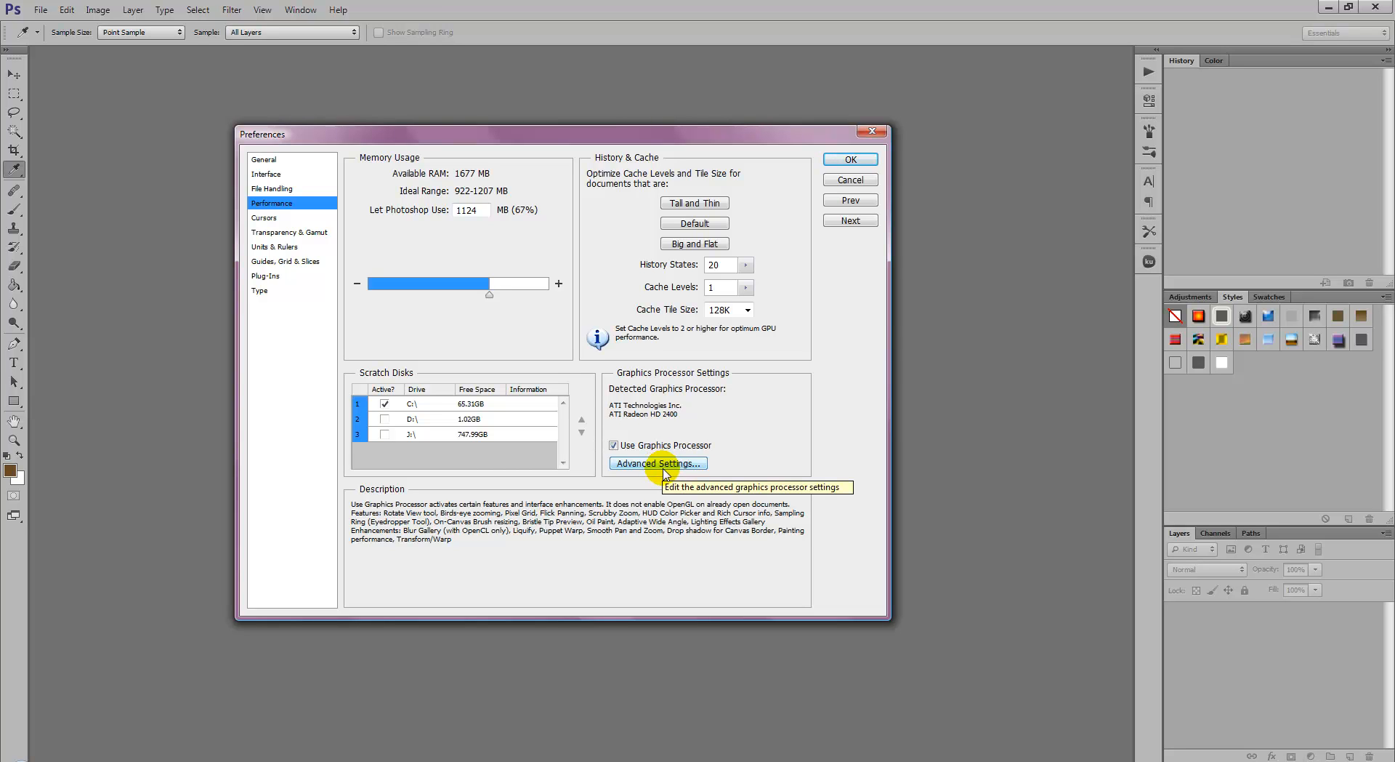
Set graphics processor Drawing Mode to Basic and confirm both dialogs
{"action": "left_click", "coordinate": [658, 463]}
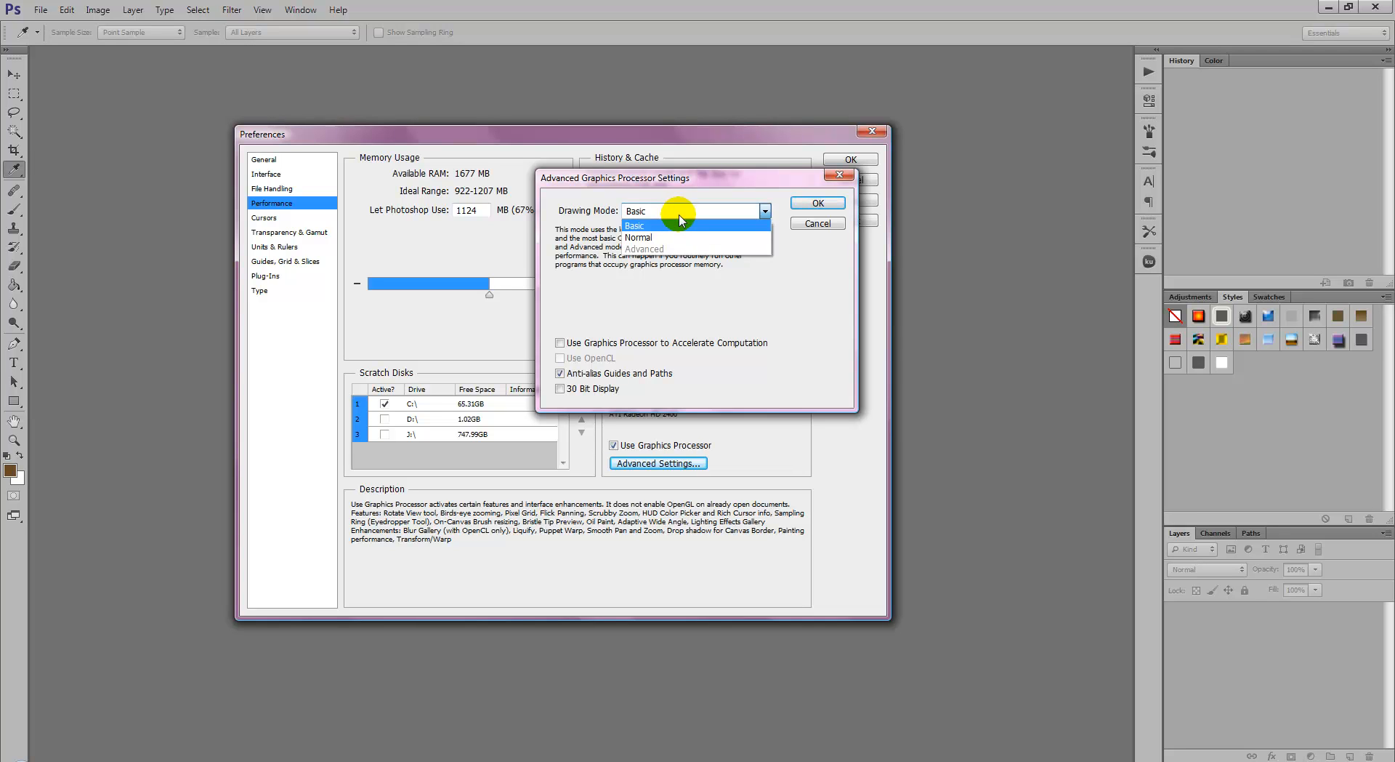
{"action": "left_click", "coordinate": [633, 225]}
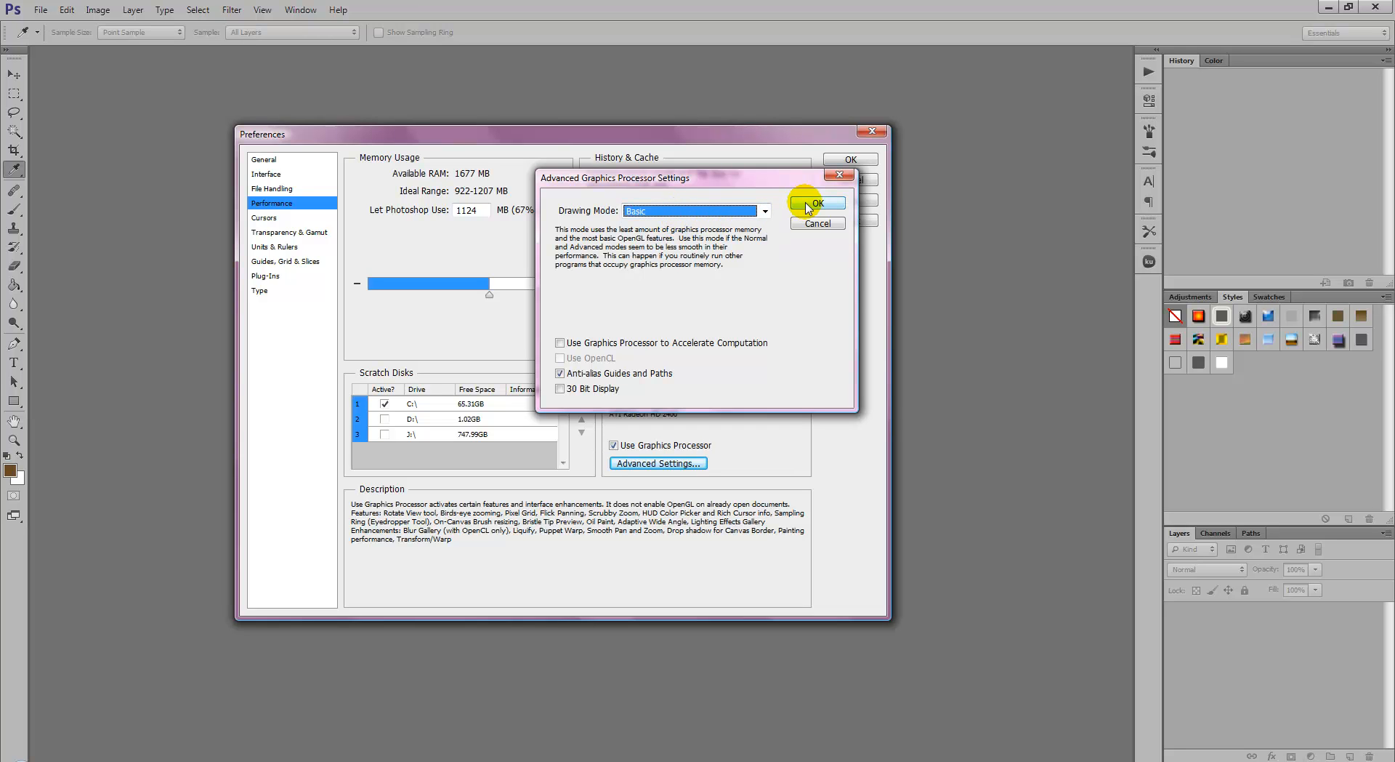
{"action": "left_click", "coordinate": [816, 203]}
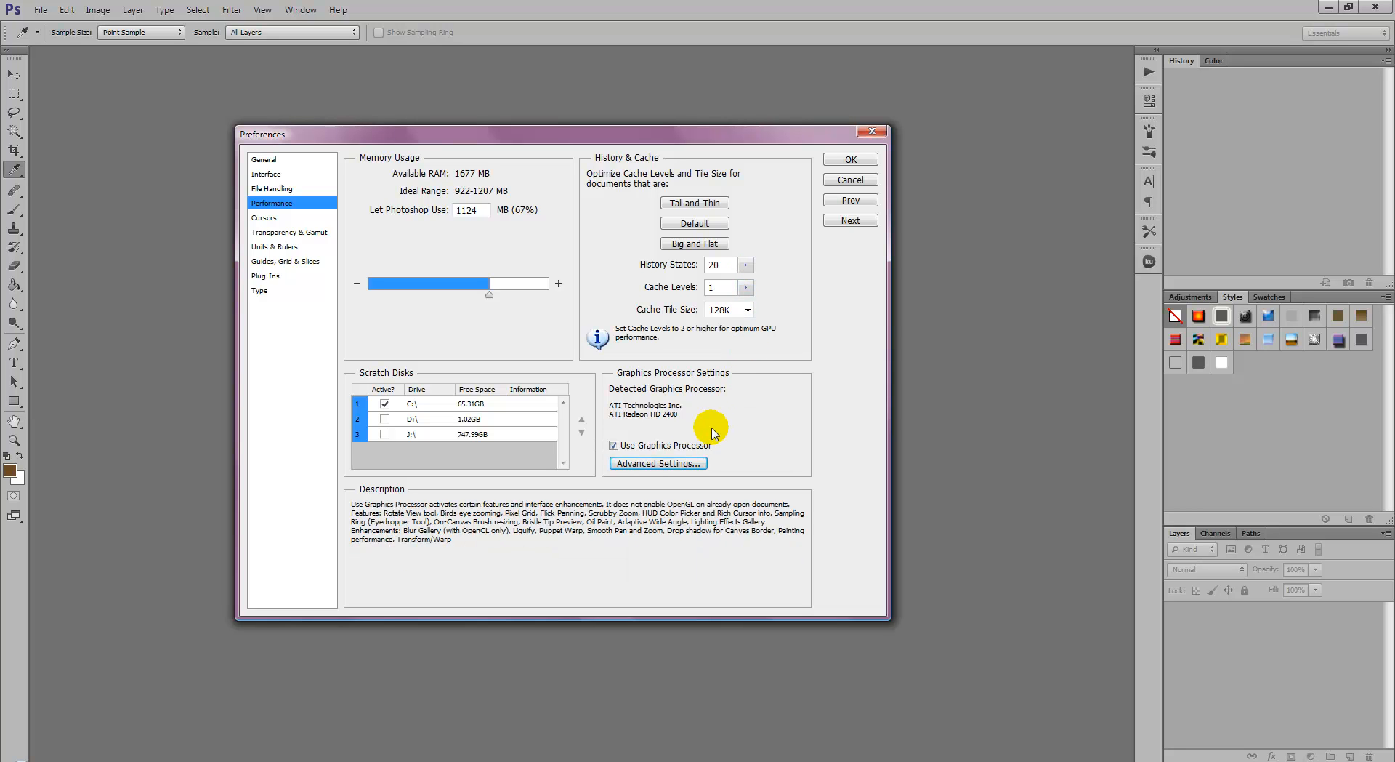
{"action": "left_click", "coordinate": [849, 159]}
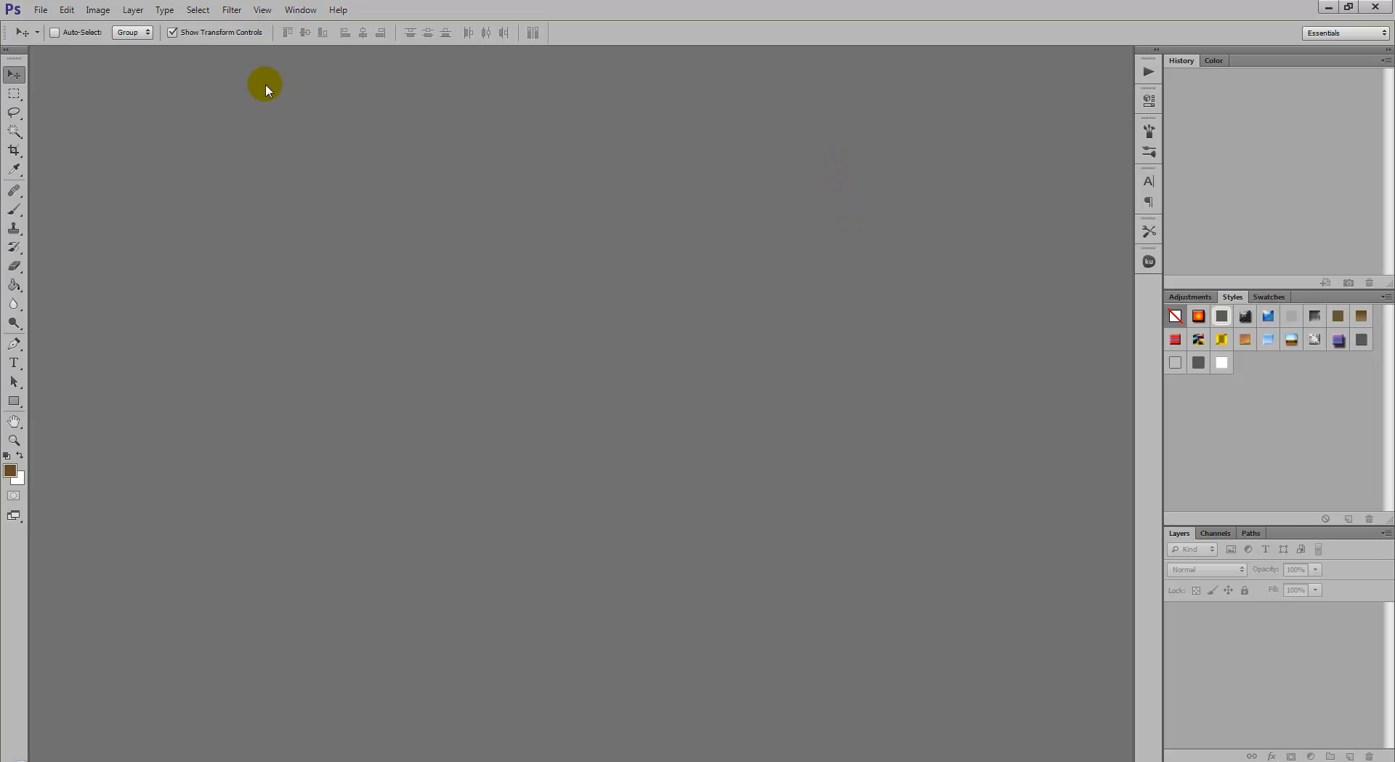
Set Image Previews to Never Save in File Handling preferences and confirm
{"action": "left_click", "coordinate": [66, 9]}
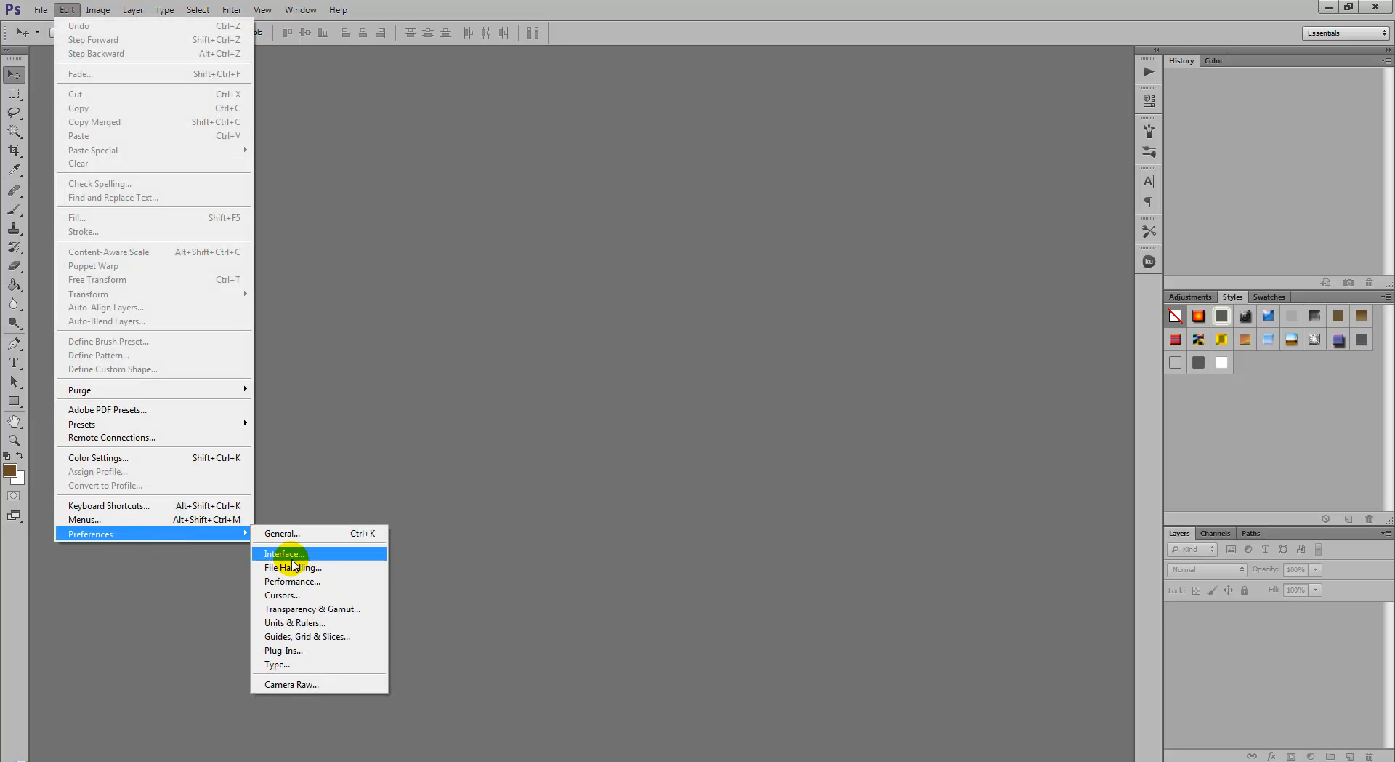
{"action": "mouse_move", "coordinate": [329, 596]}
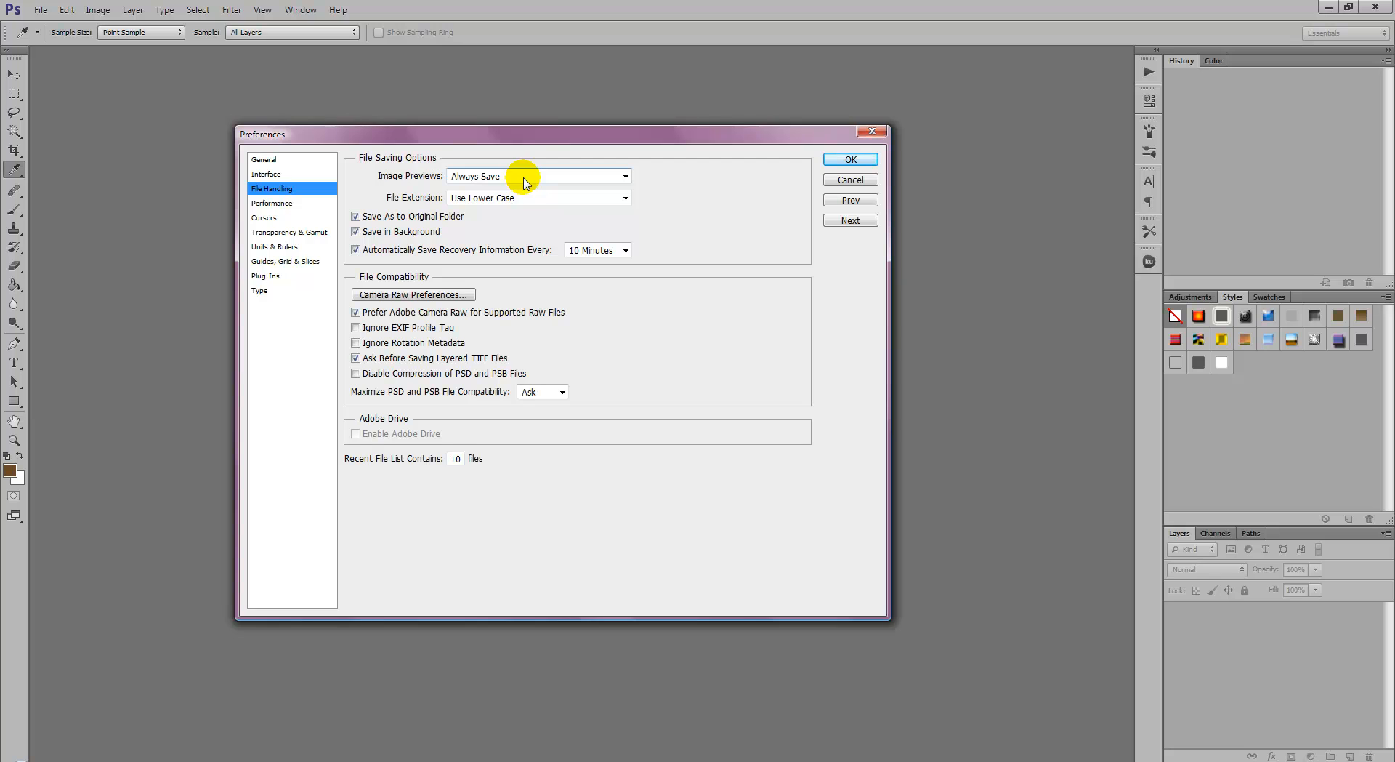
{"action": "mouse_move", "coordinate": [453, 169]}
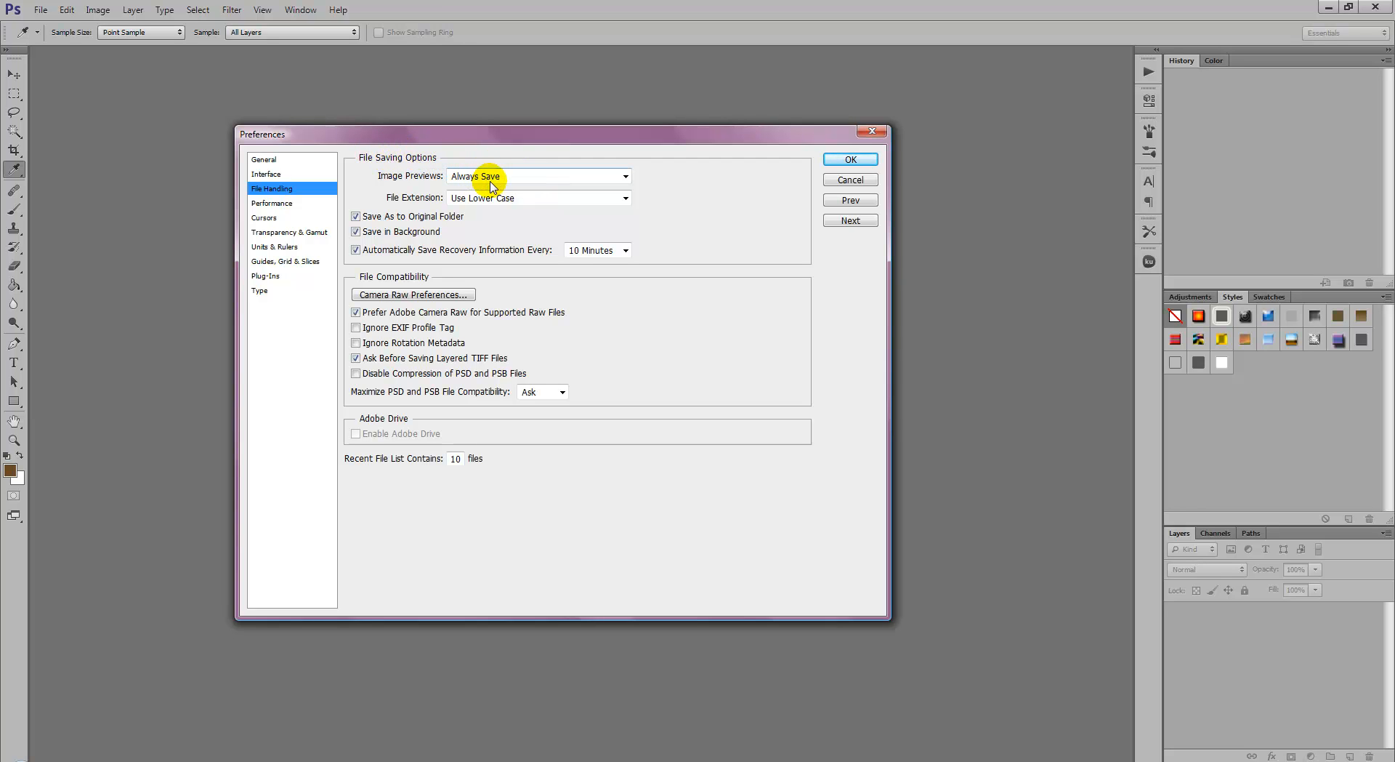
{"action": "mouse_move", "coordinate": [491, 178]}
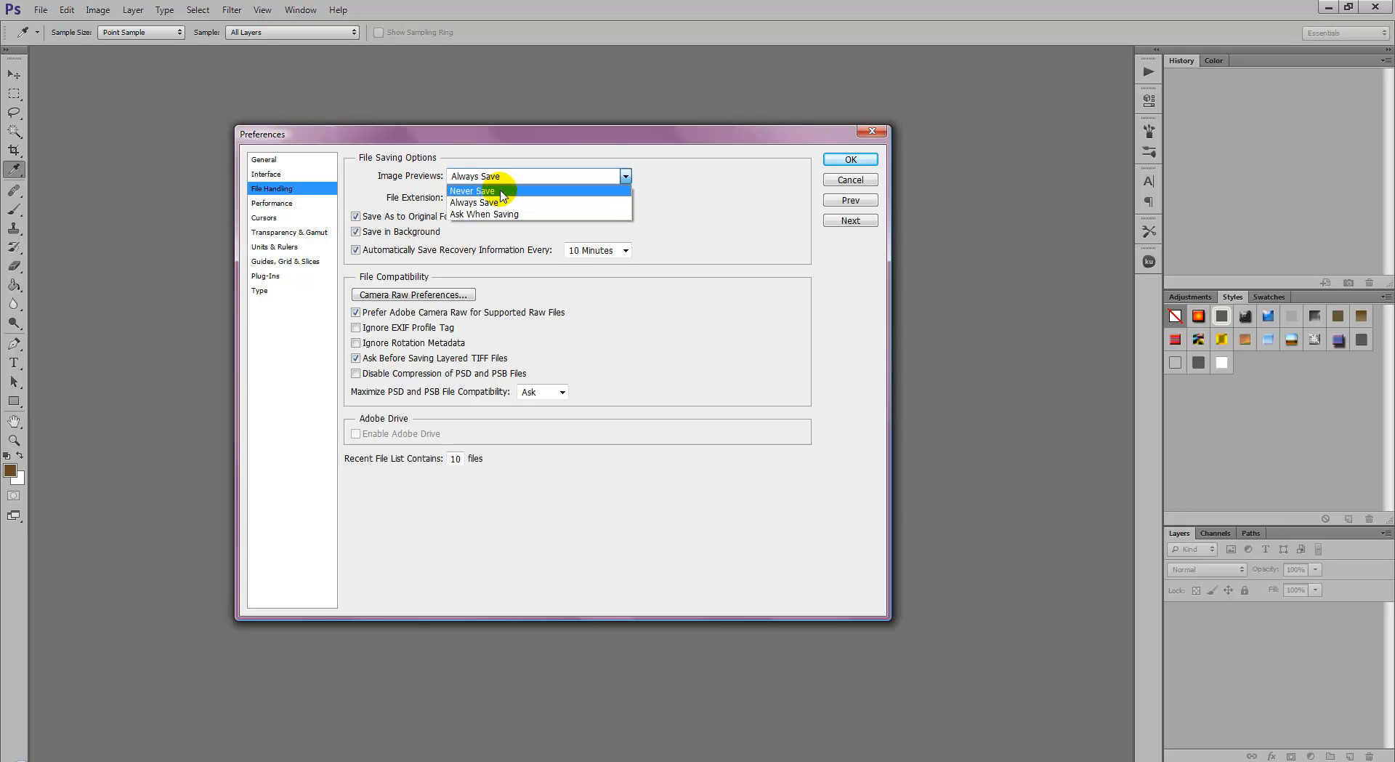
{"action": "left_click", "coordinate": [473, 191]}
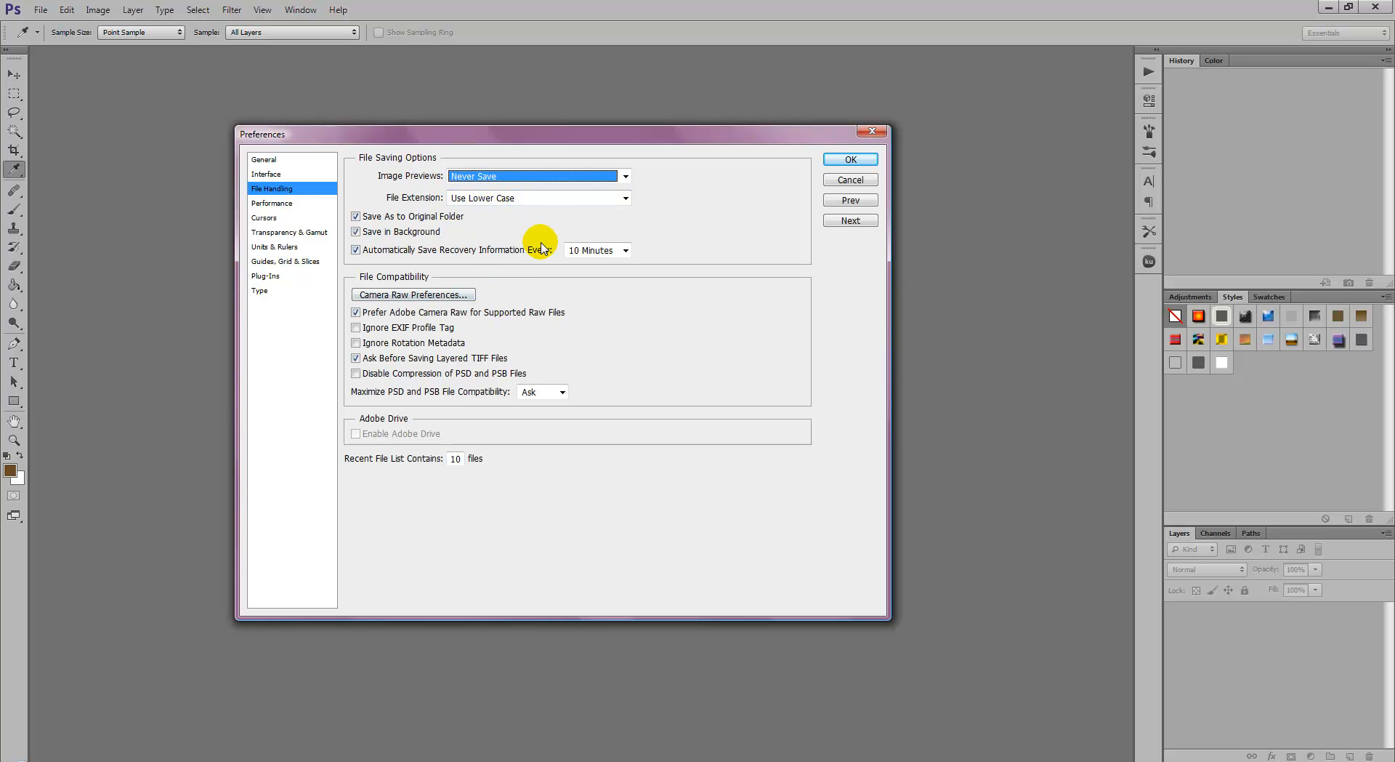
{"action": "mouse_move", "coordinate": [540, 249]}
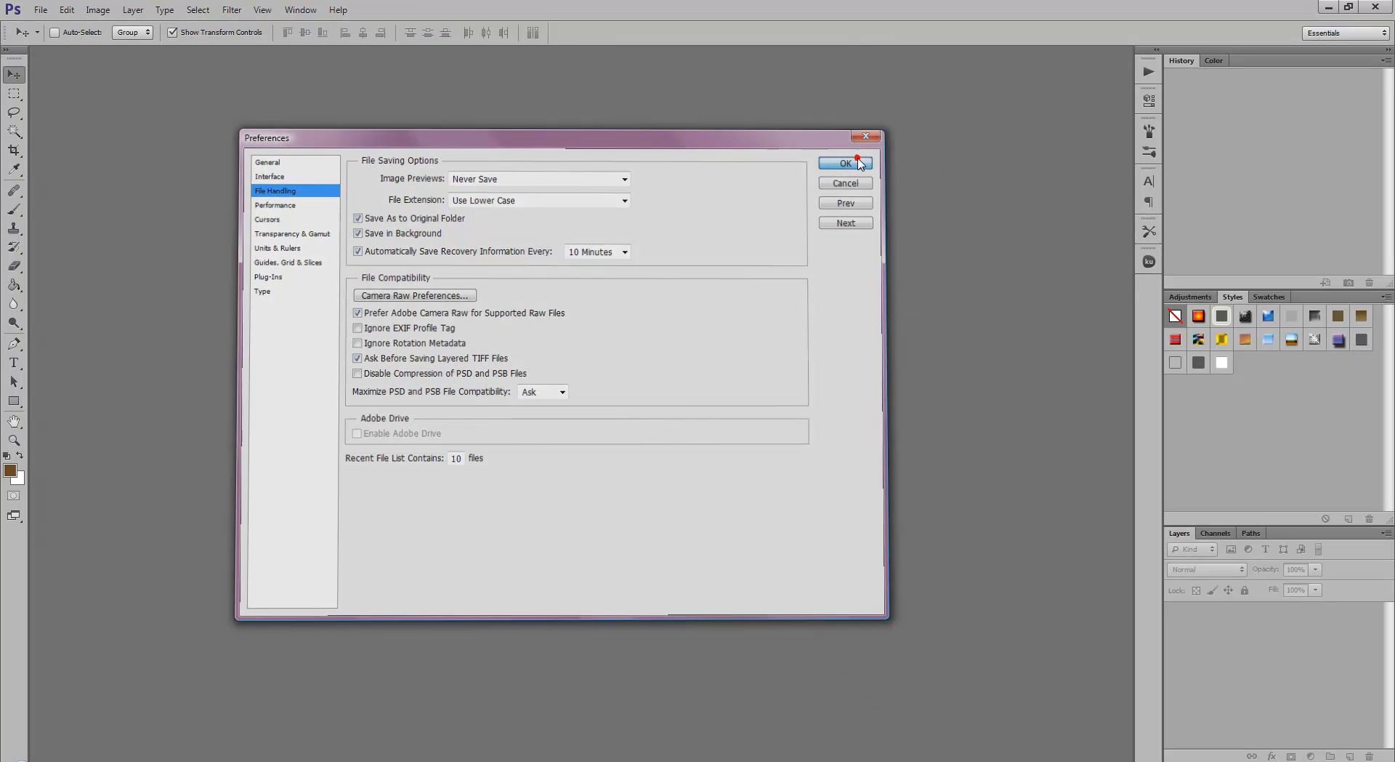
{"action": "left_click", "coordinate": [844, 163]}
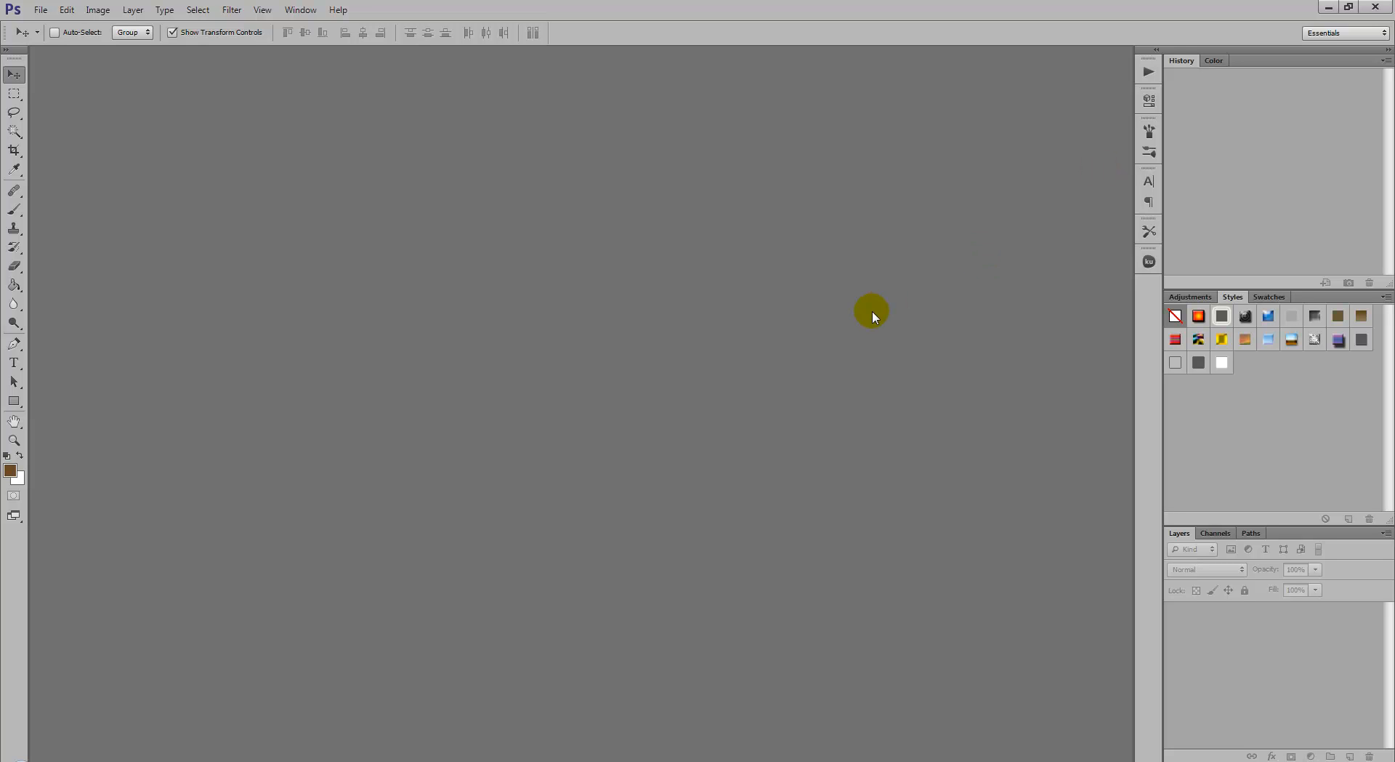
{"action": "mouse_move", "coordinate": [762, 377]}
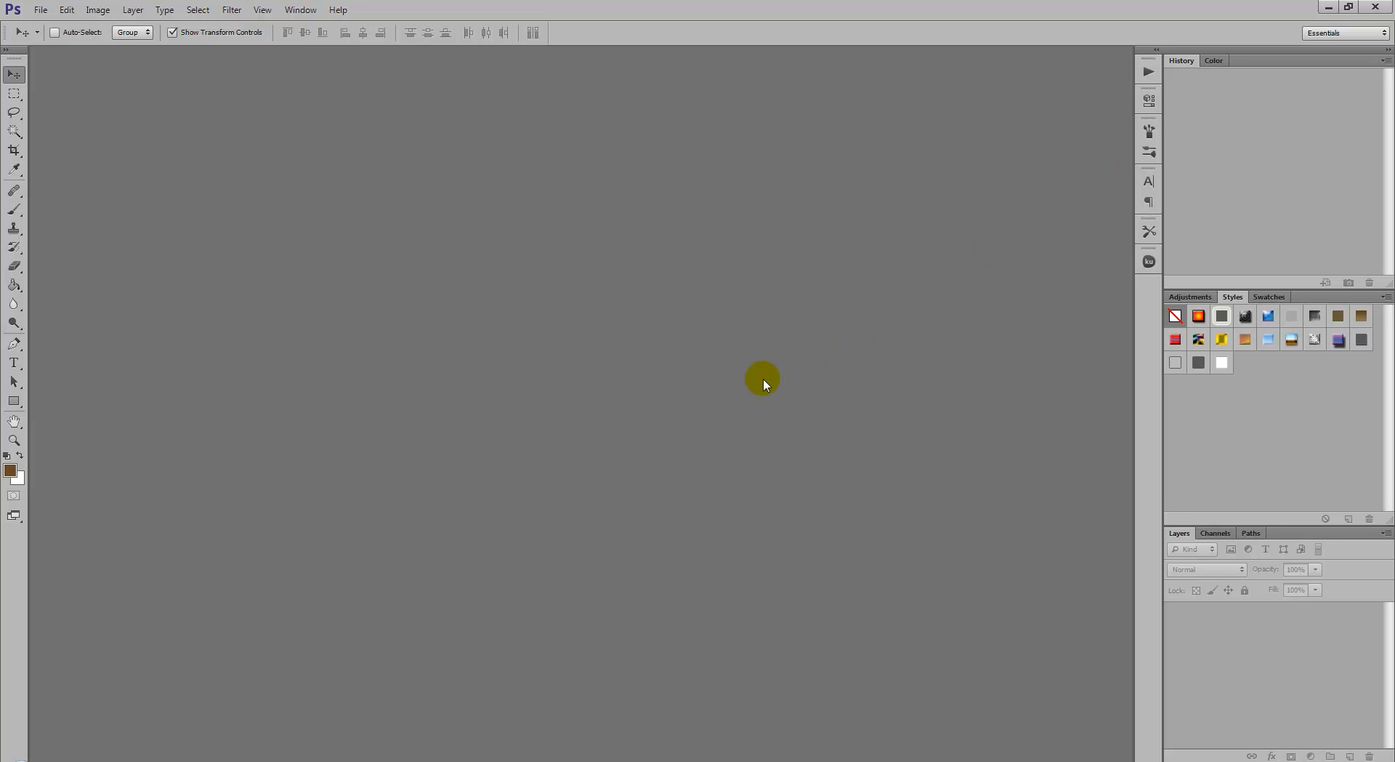